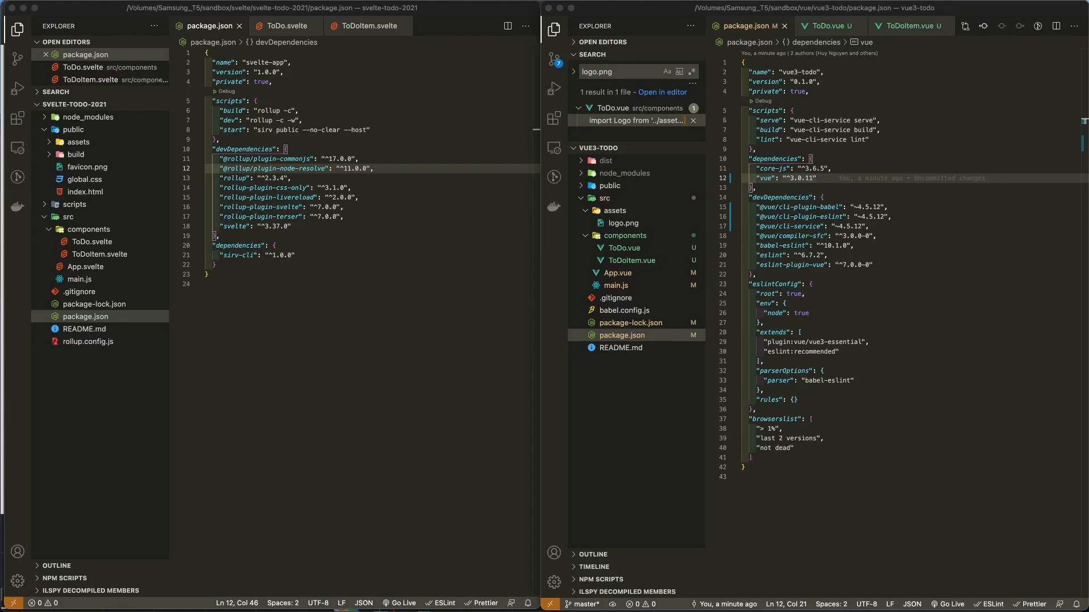
Scroll through ToDo in both Svelte and Vue projects, then open ToDoItem.svelte and ToDoItem.vue.
{"action": "left_click", "coordinate": [284, 26]}
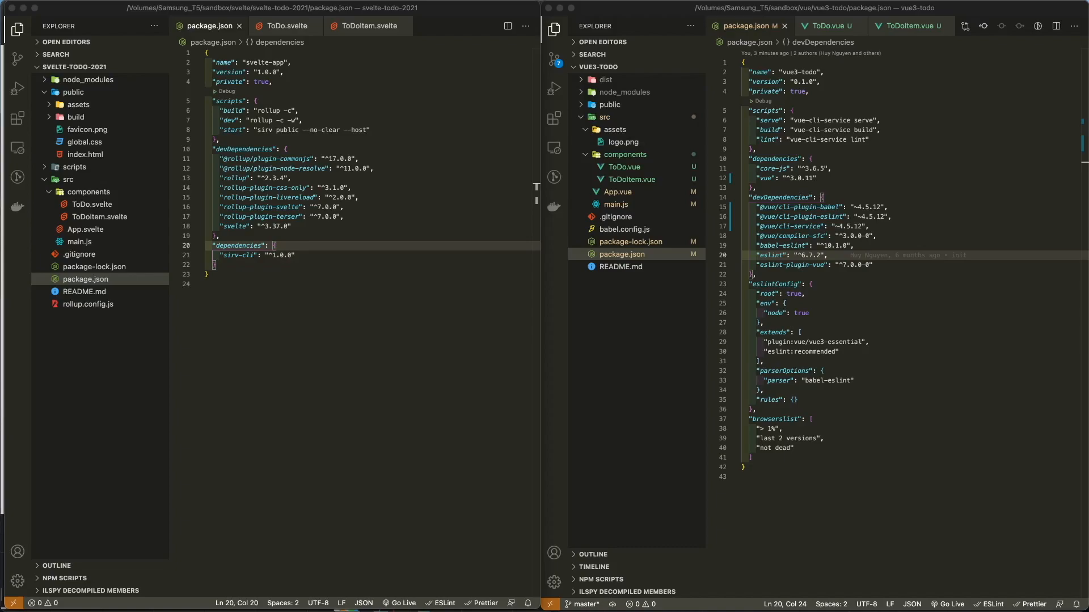
{"action": "mouse_move", "coordinate": [350, 304]}
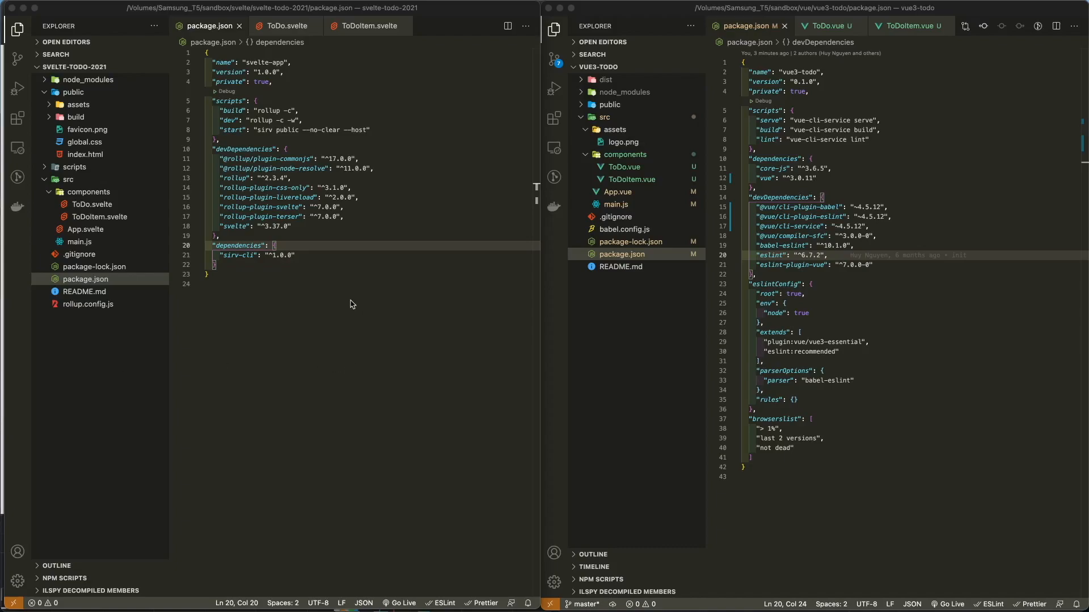
{"action": "left_click", "coordinate": [350, 284]}
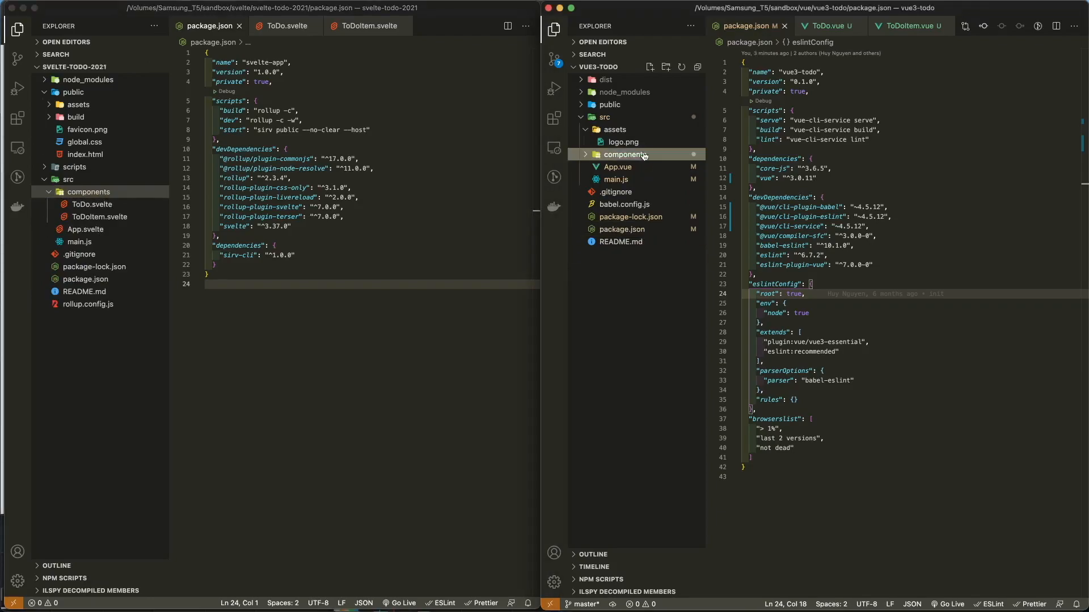
{"action": "left_click", "coordinate": [624, 154]}
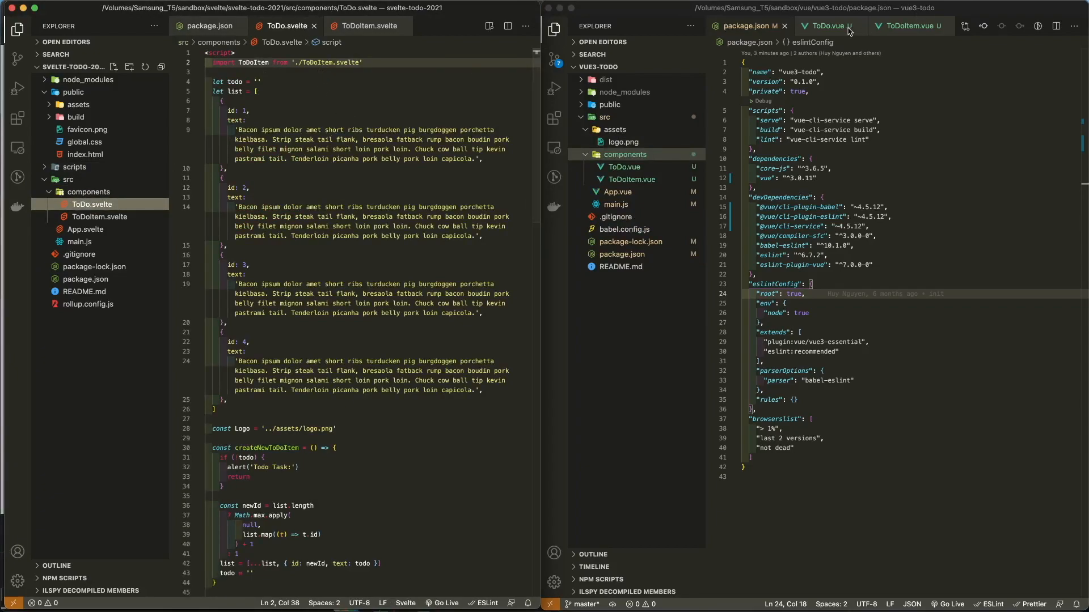
{"action": "left_click", "coordinate": [825, 25]}
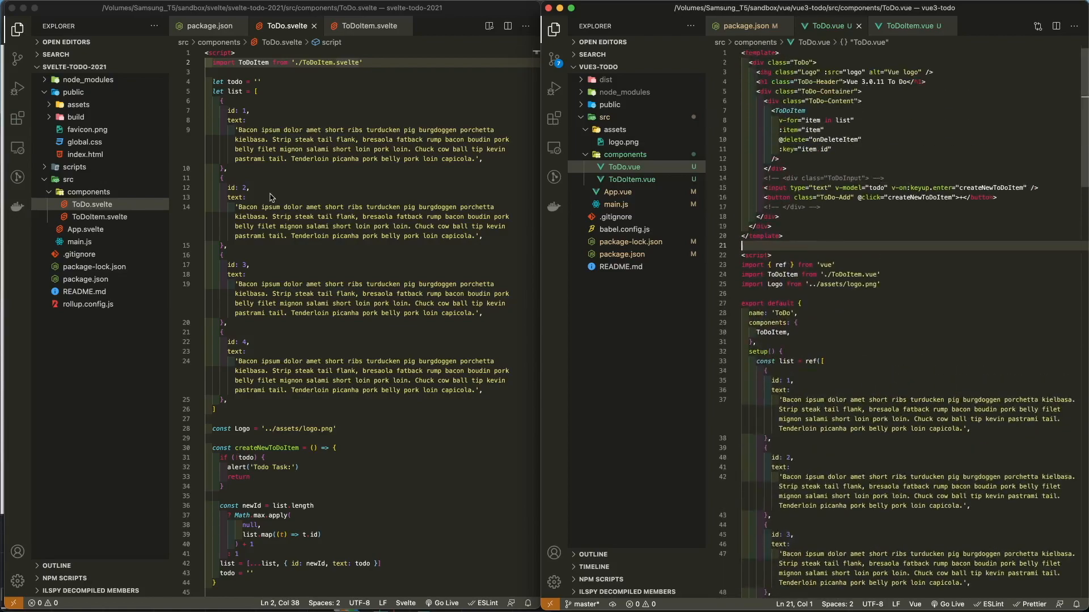
{"action": "scroll", "scroll_direction": "down", "scroll_amount": 3}
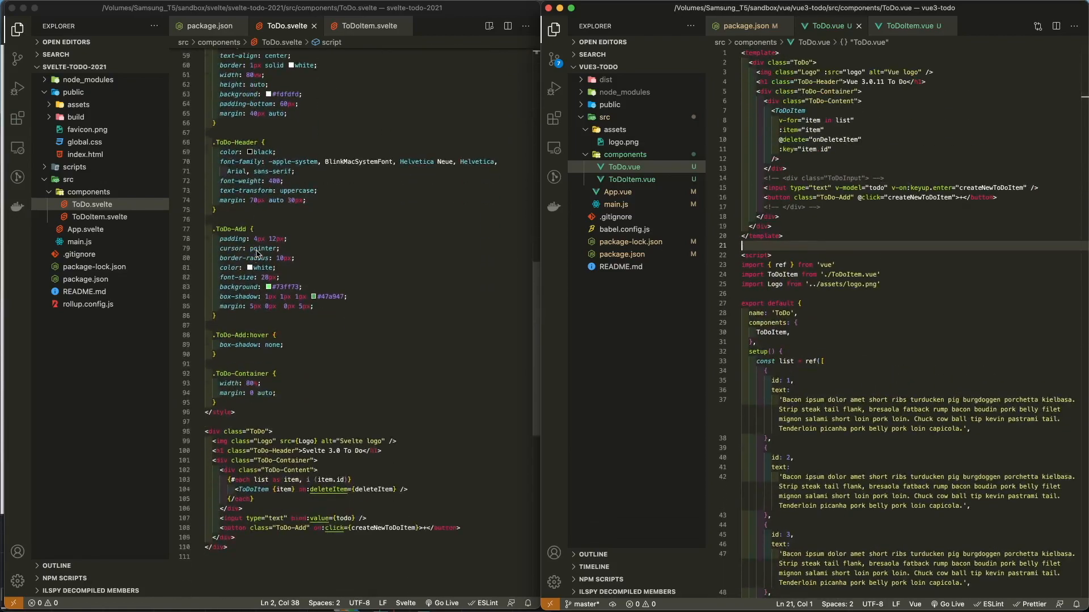
{"action": "scroll", "scroll_direction": "down", "scroll_amount": 3}
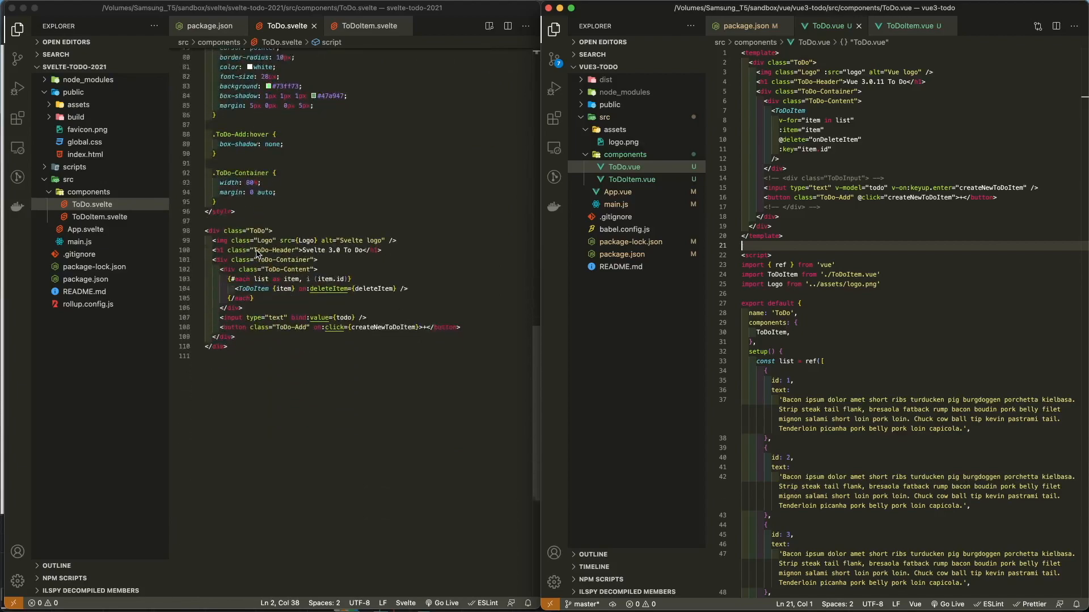
{"action": "scroll", "scroll_direction": "down", "scroll_amount": 3}
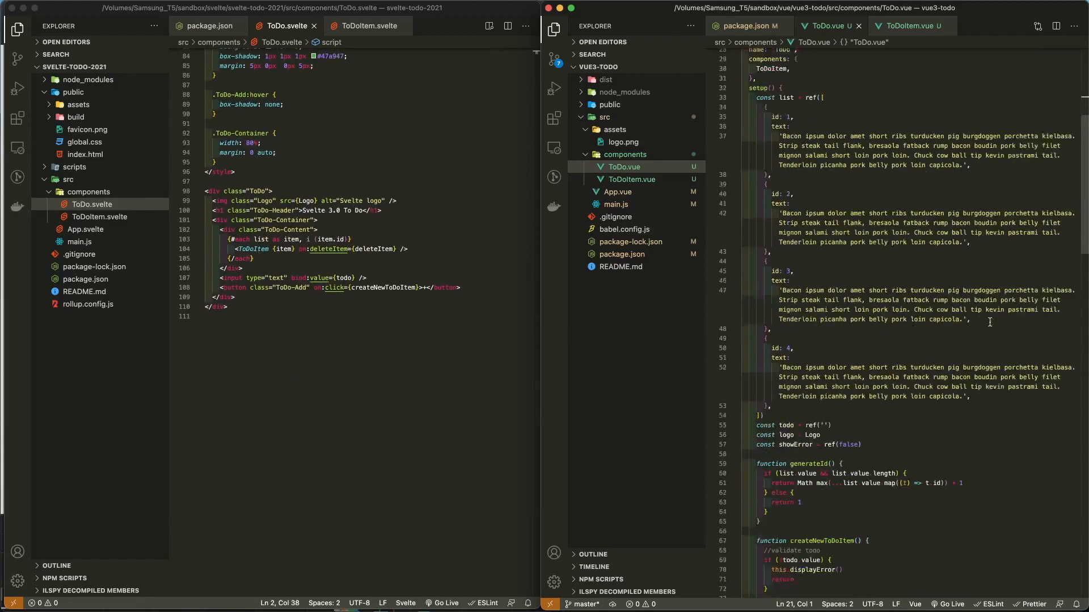
{"action": "scroll", "scroll_direction": "down", "scroll_amount": 3}
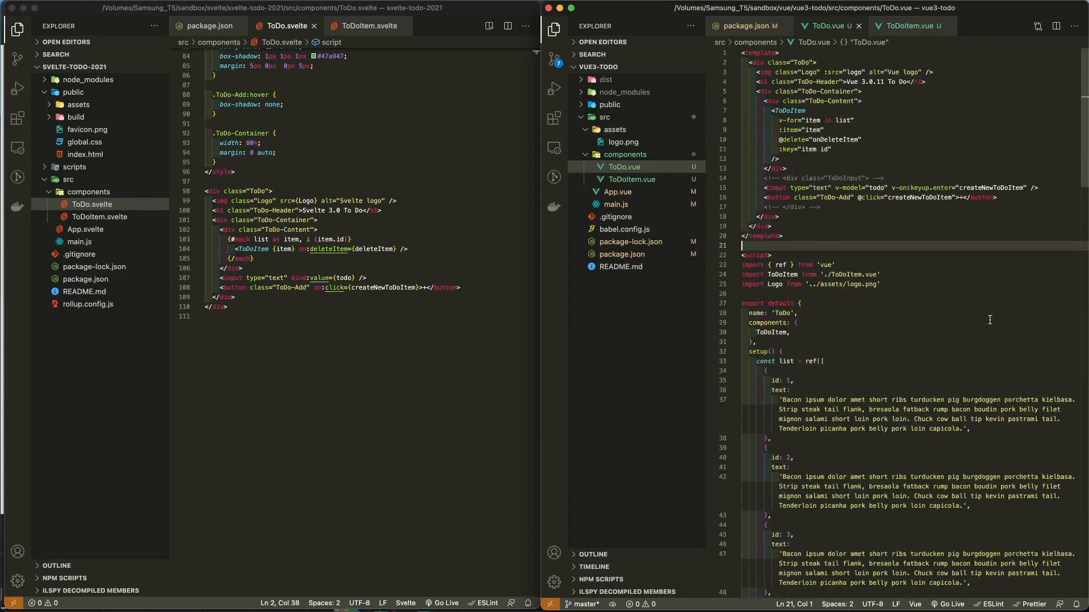
{"action": "left_click", "coordinate": [910, 26]}
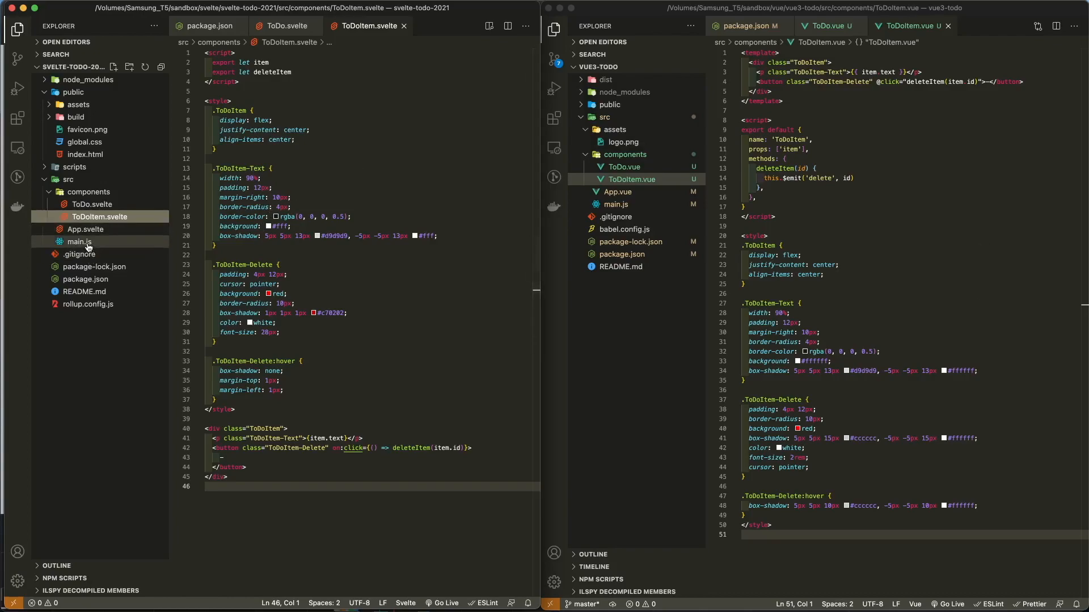
Open main.js in both projects, then App.svelte and App.vue.
{"action": "left_click", "coordinate": [79, 241]}
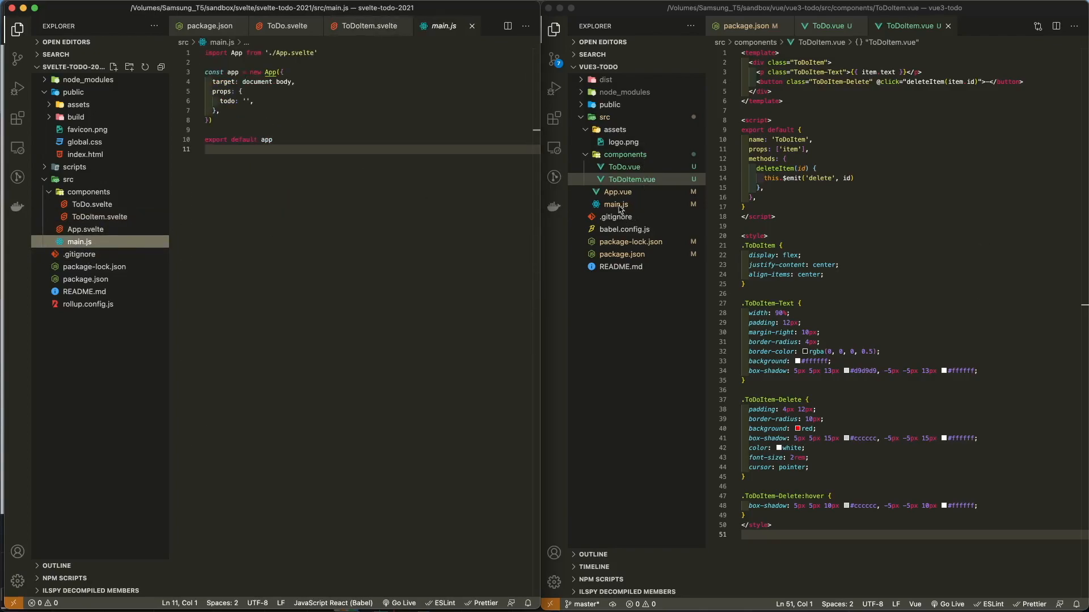
{"action": "left_click", "coordinate": [615, 204]}
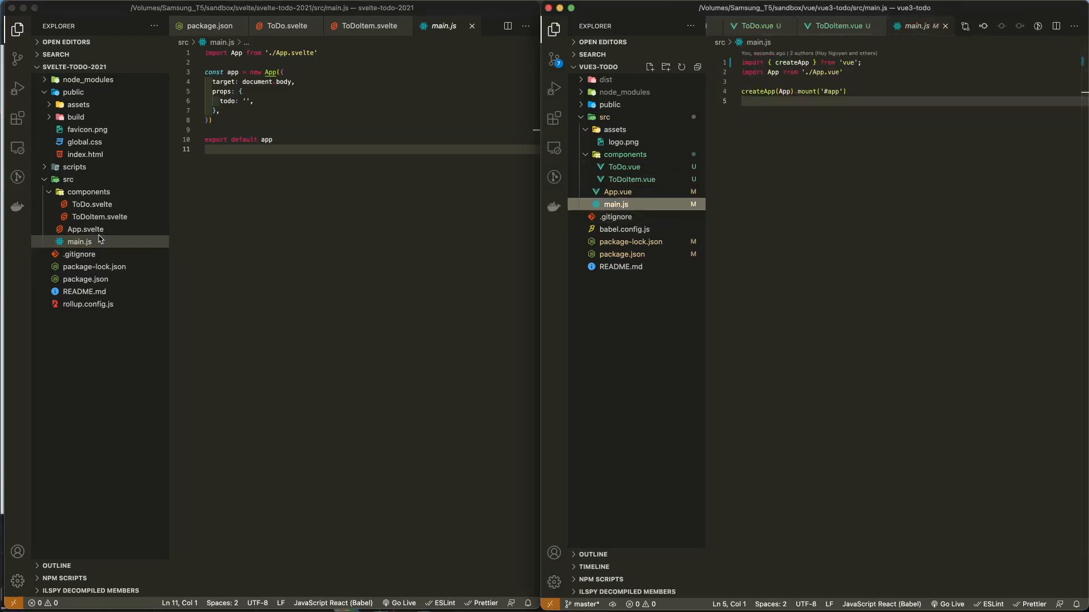
{"action": "left_click", "coordinate": [86, 229]}
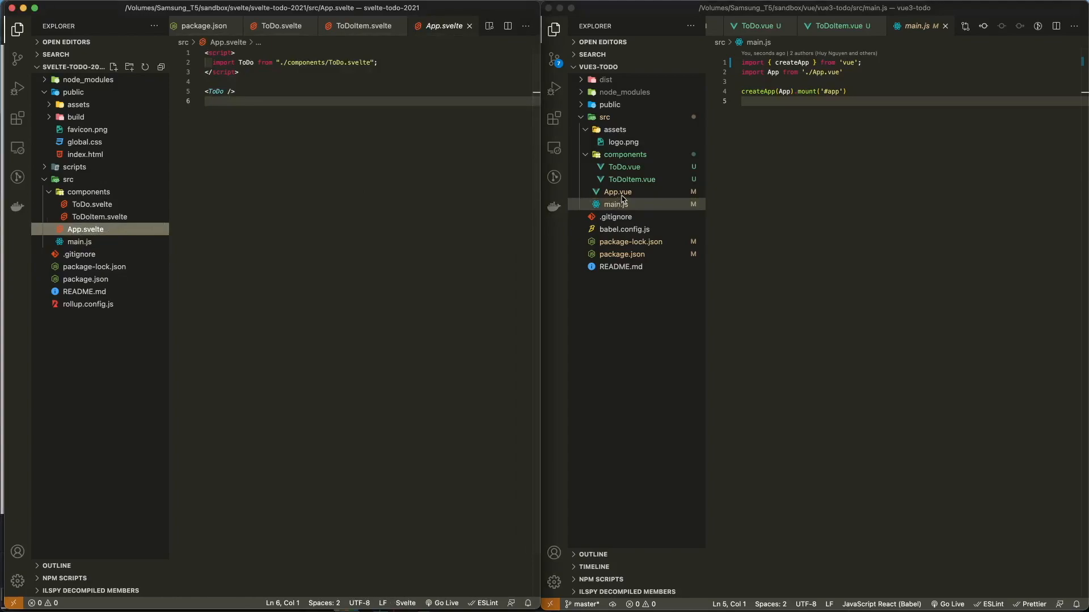
{"action": "left_click", "coordinate": [617, 192]}
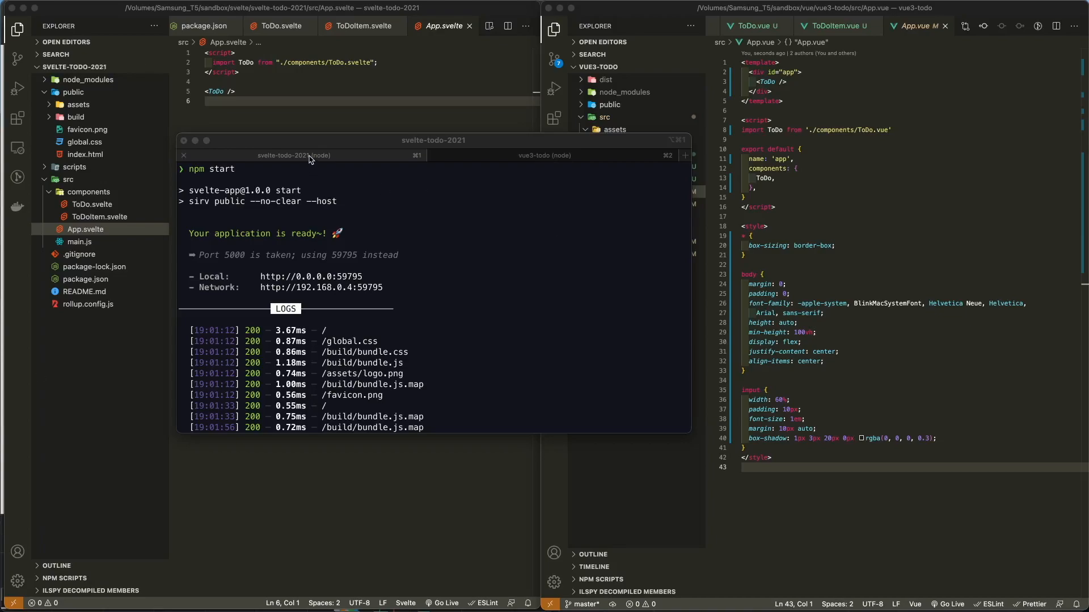
{"action": "mouse_move", "coordinate": [291, 154]}
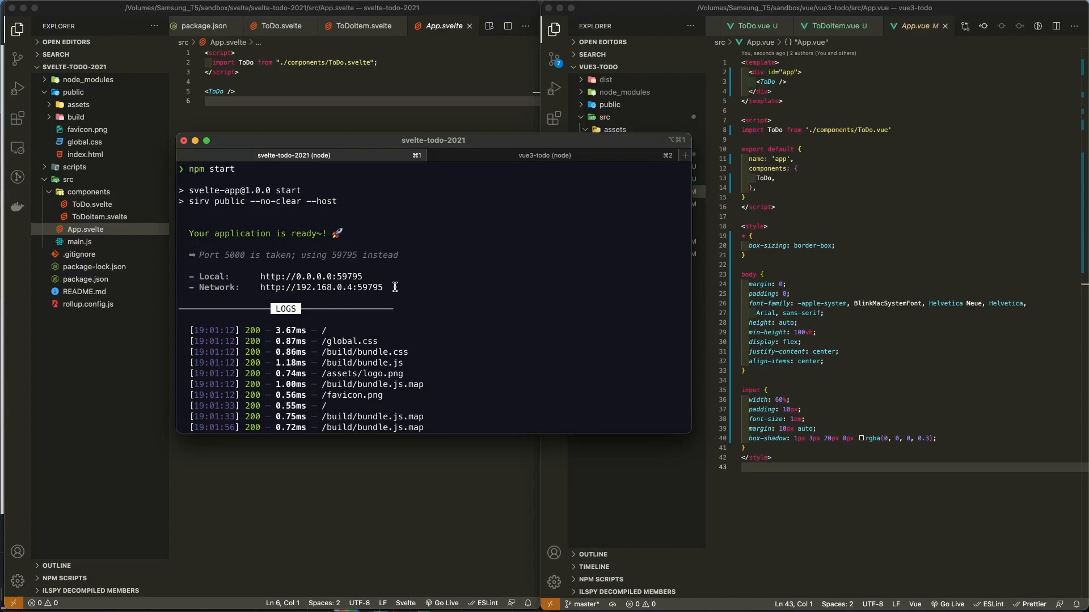
{"action": "mouse_move", "coordinate": [261, 247]}
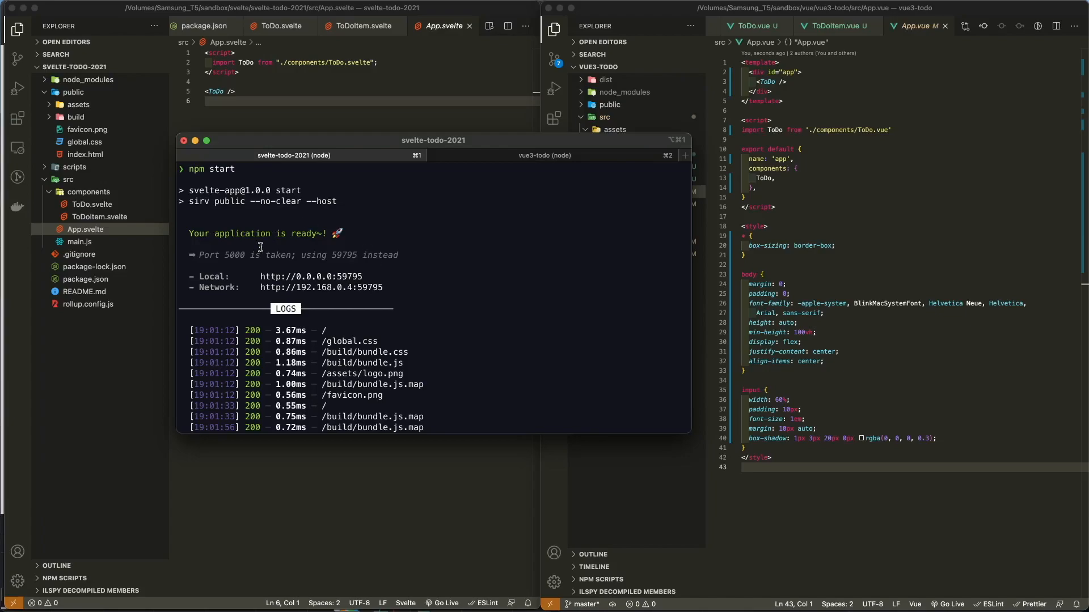
Show the svelte-todo-2021 terminal tab running npm start, served on port 59795.
{"action": "left_click", "coordinate": [544, 155]}
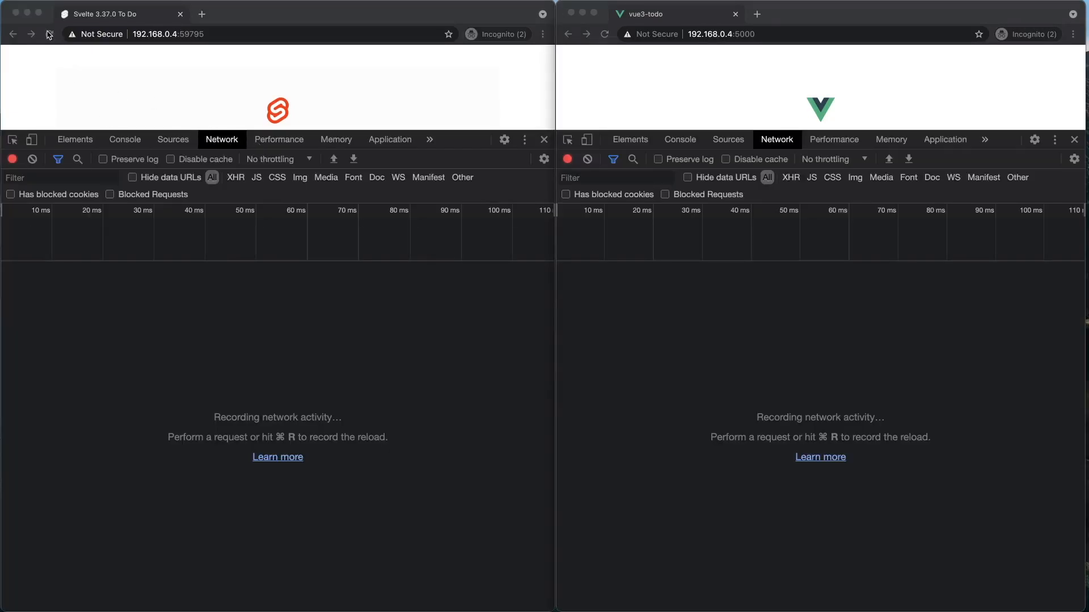
Run Empty Cache and Hard Reload on the Svelte app, then the Vue app.
{"action": "right_click", "coordinate": [49, 34]}
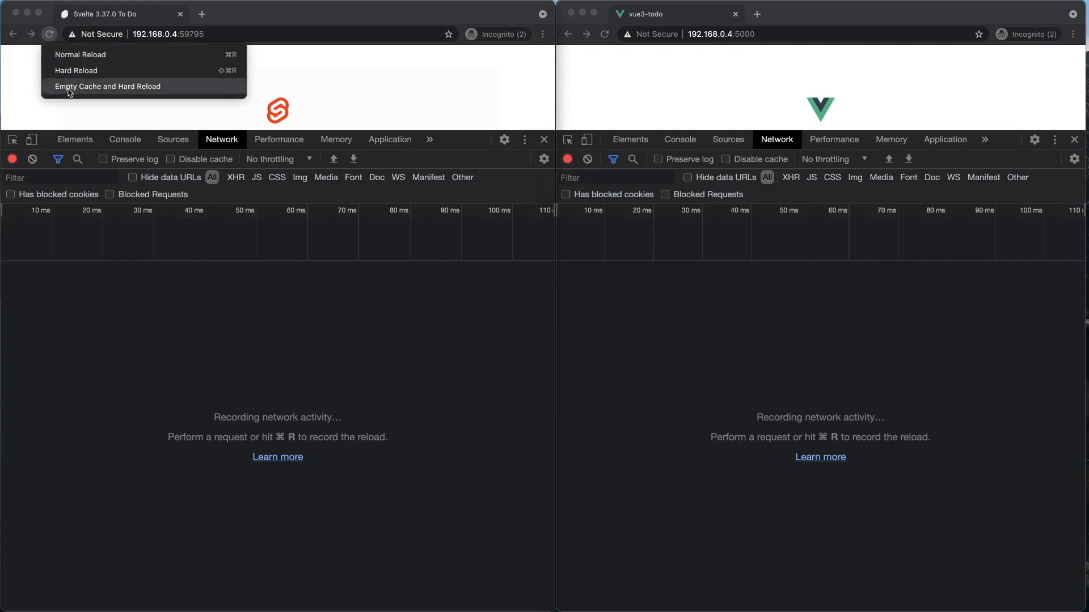
{"action": "left_click", "coordinate": [106, 87]}
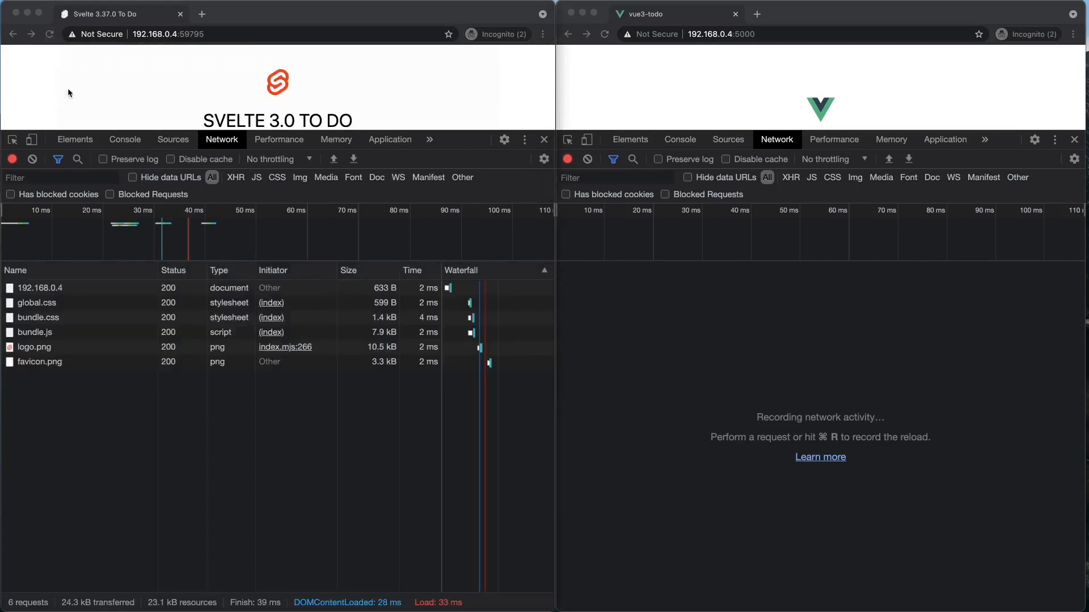
{"action": "left_click", "coordinate": [603, 34]}
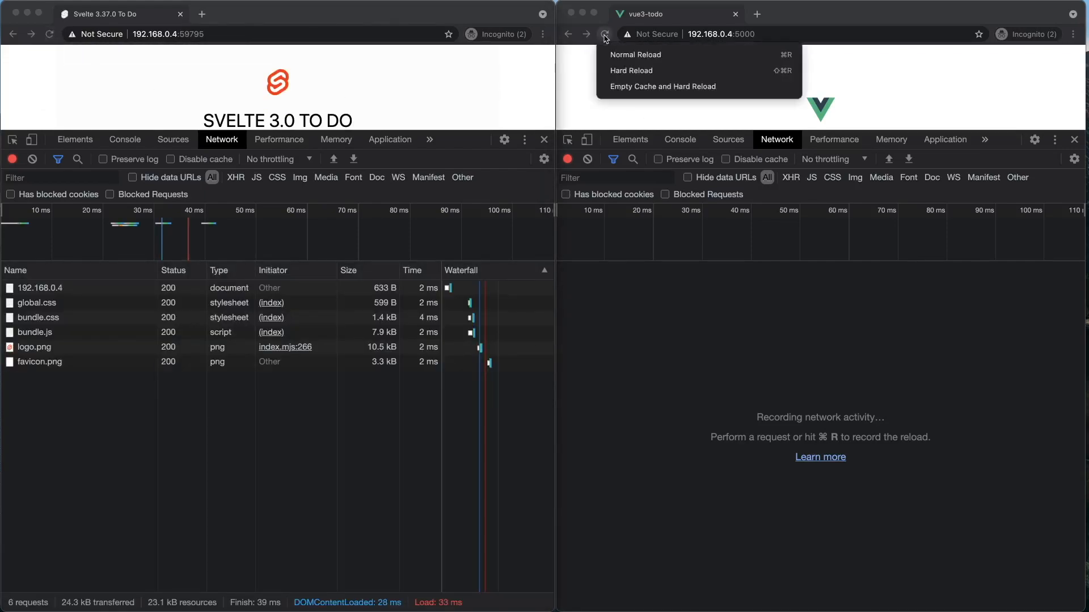
{"action": "left_click", "coordinate": [635, 54]}
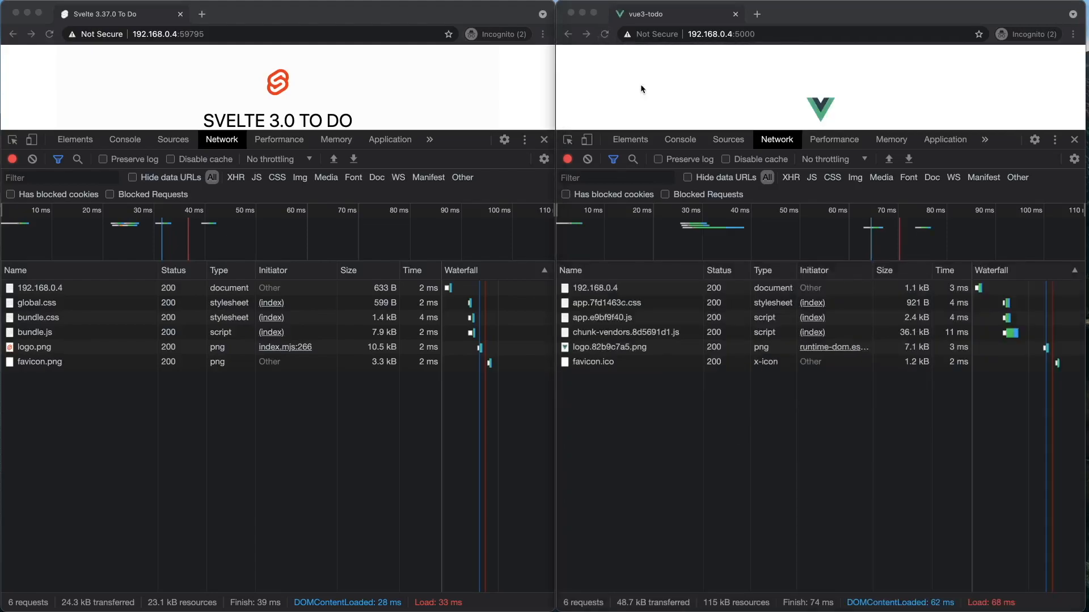
{"action": "mouse_move", "coordinate": [165, 294]}
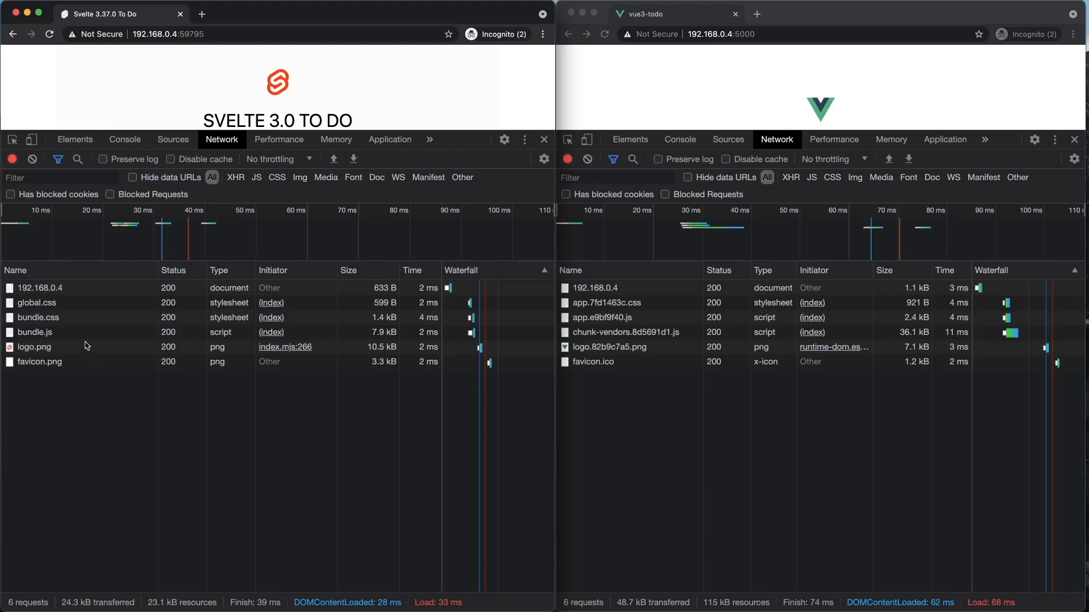
{"action": "mouse_move", "coordinate": [78, 333]}
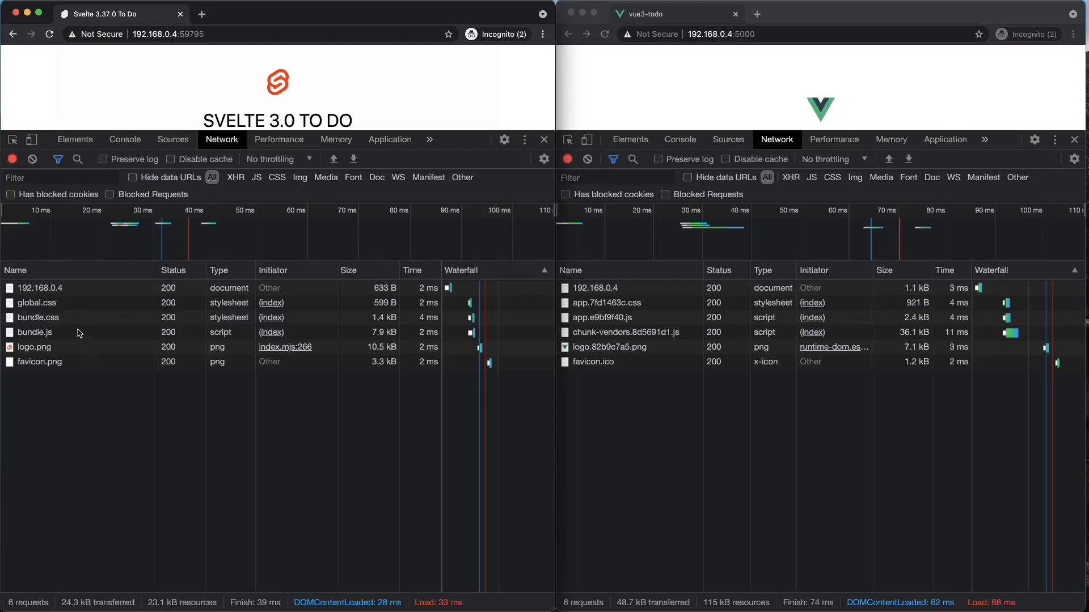
{"action": "mouse_move", "coordinate": [68, 355]}
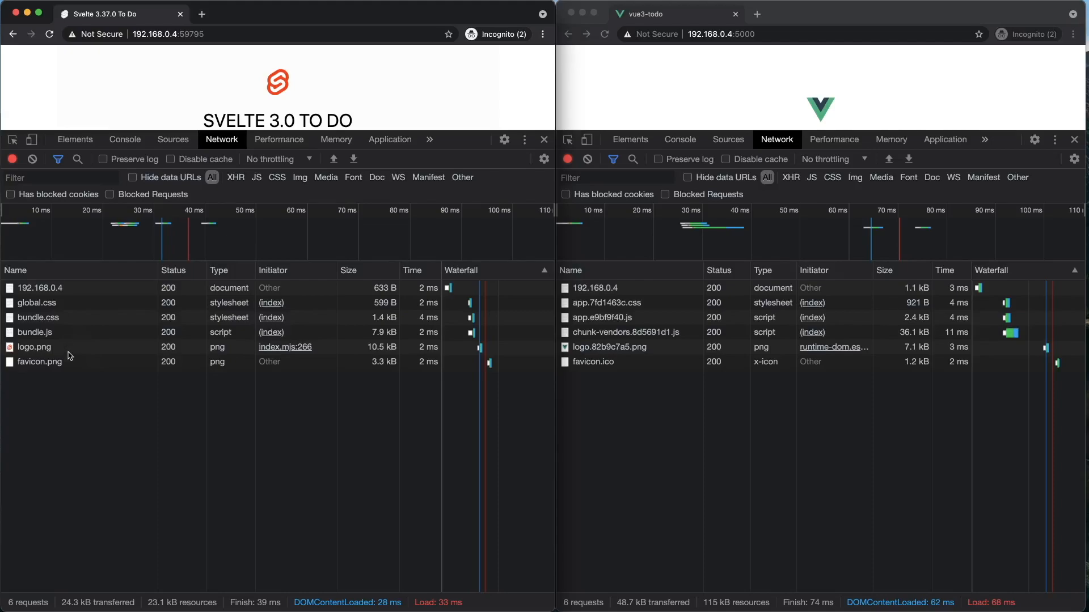
{"action": "mouse_move", "coordinate": [67, 414]}
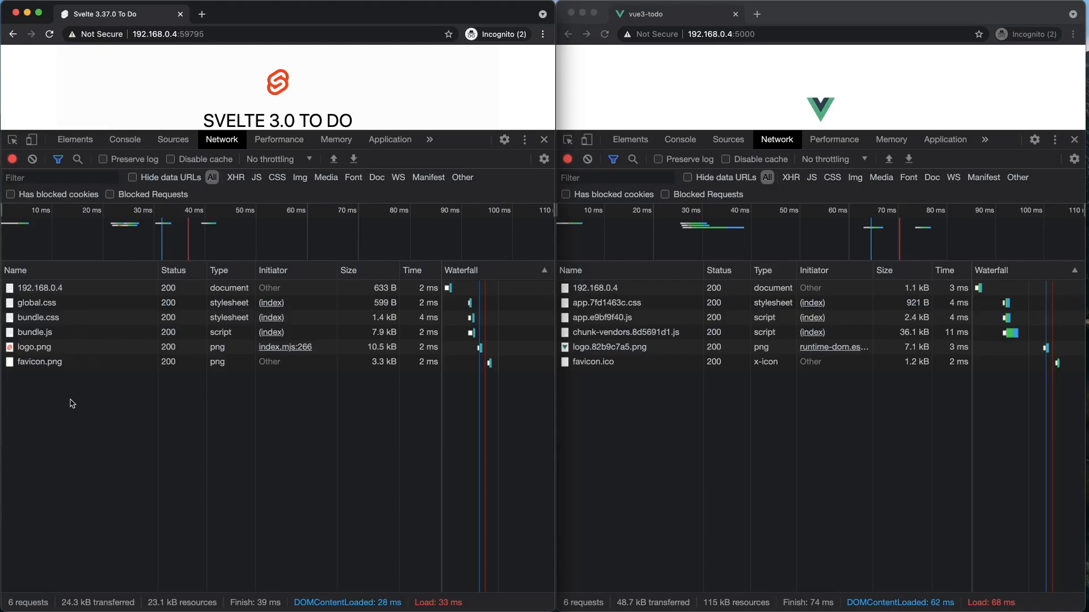
{"action": "mouse_move", "coordinate": [59, 350]}
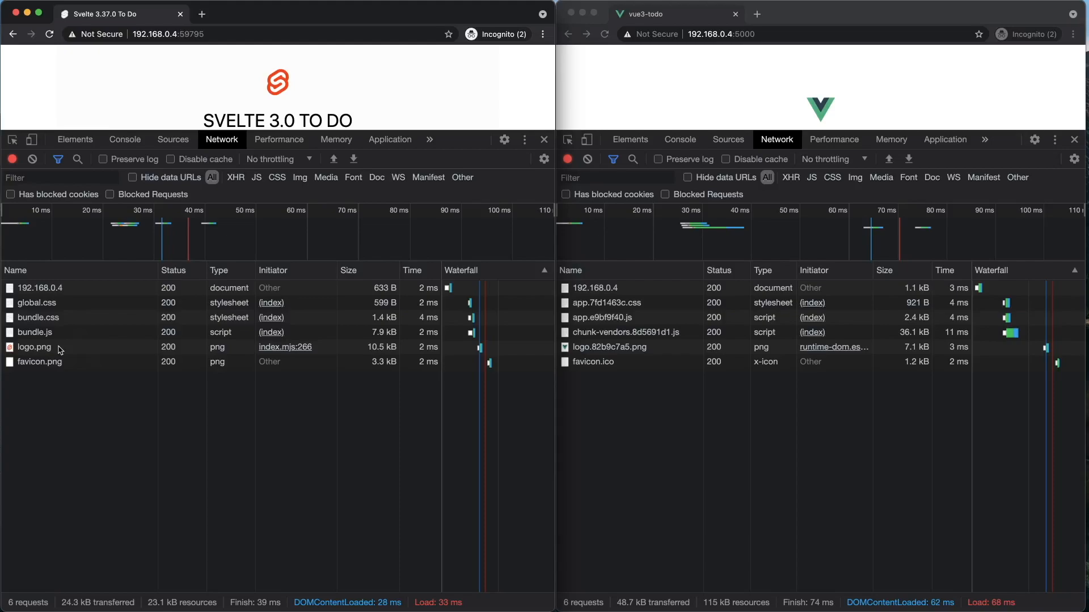
{"action": "mouse_move", "coordinate": [55, 420]}
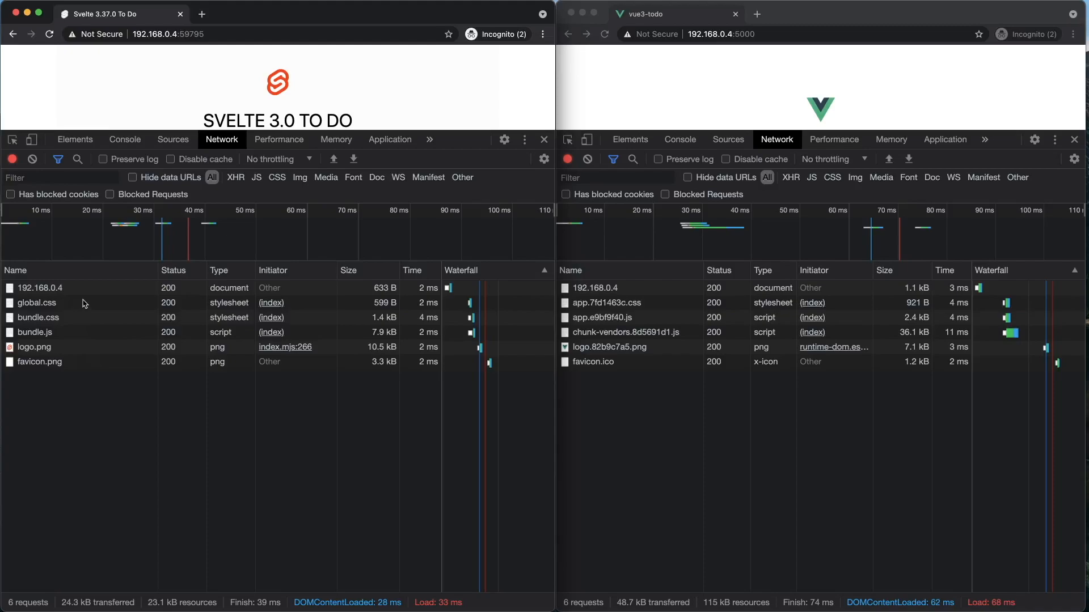
{"action": "mouse_move", "coordinate": [49, 332]}
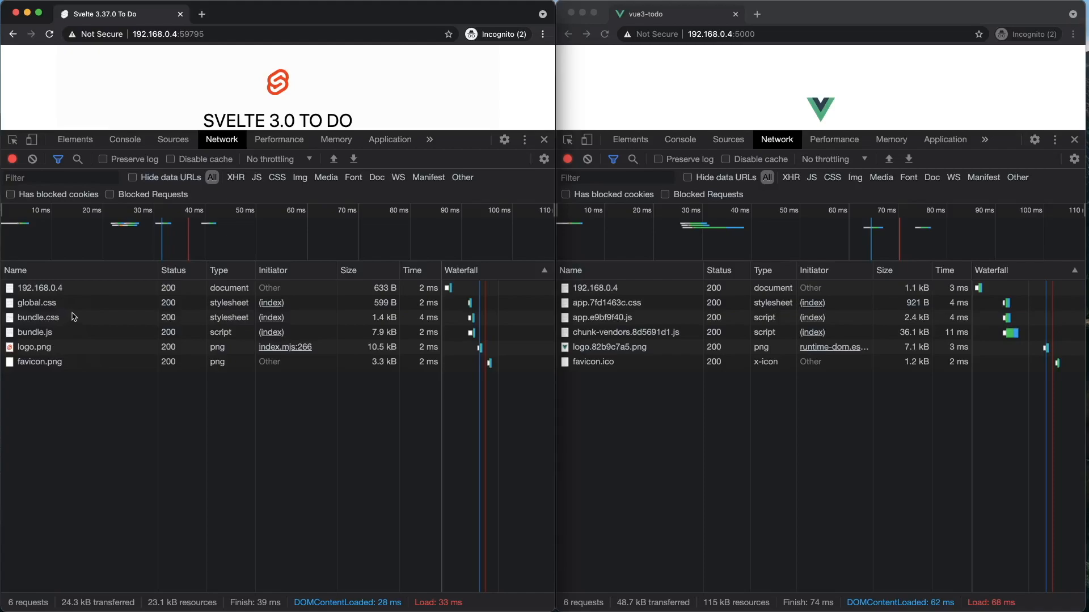
{"action": "mouse_move", "coordinate": [77, 328]}
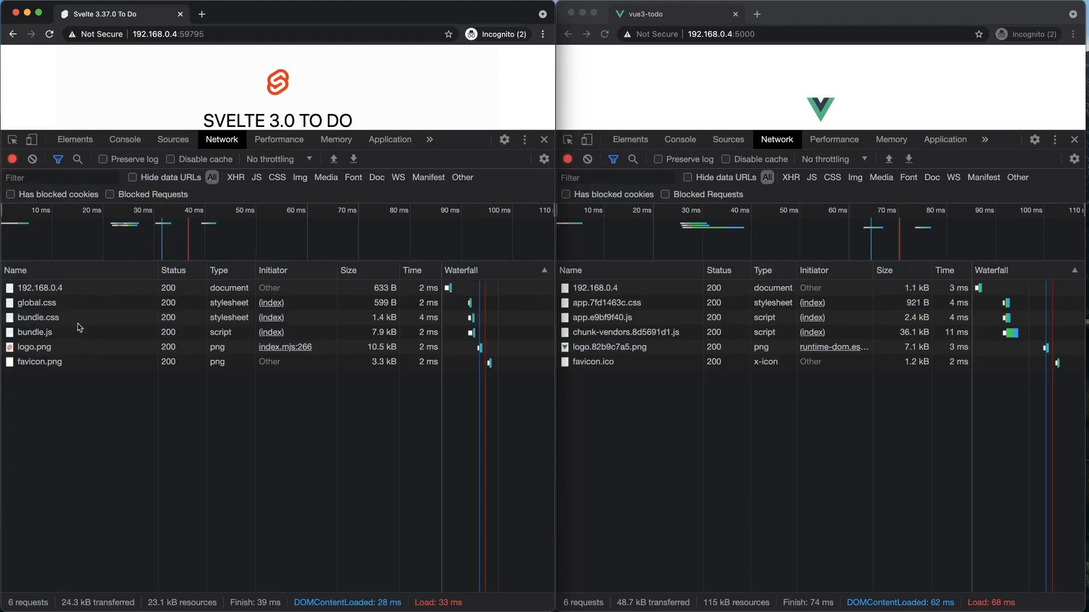
{"action": "mouse_move", "coordinate": [211, 567]}
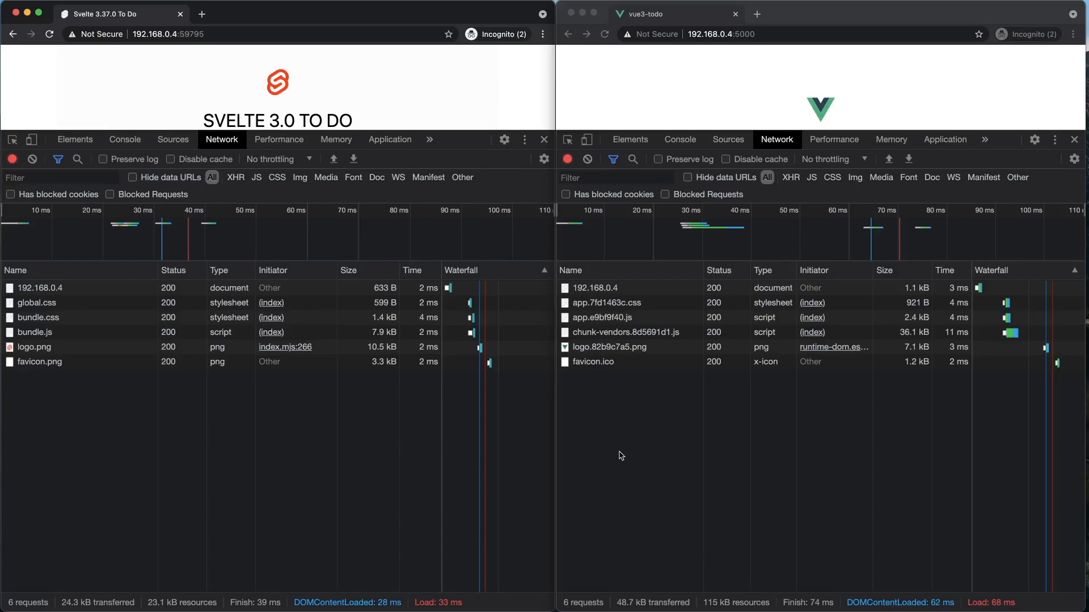
{"action": "mouse_move", "coordinate": [830, 492]}
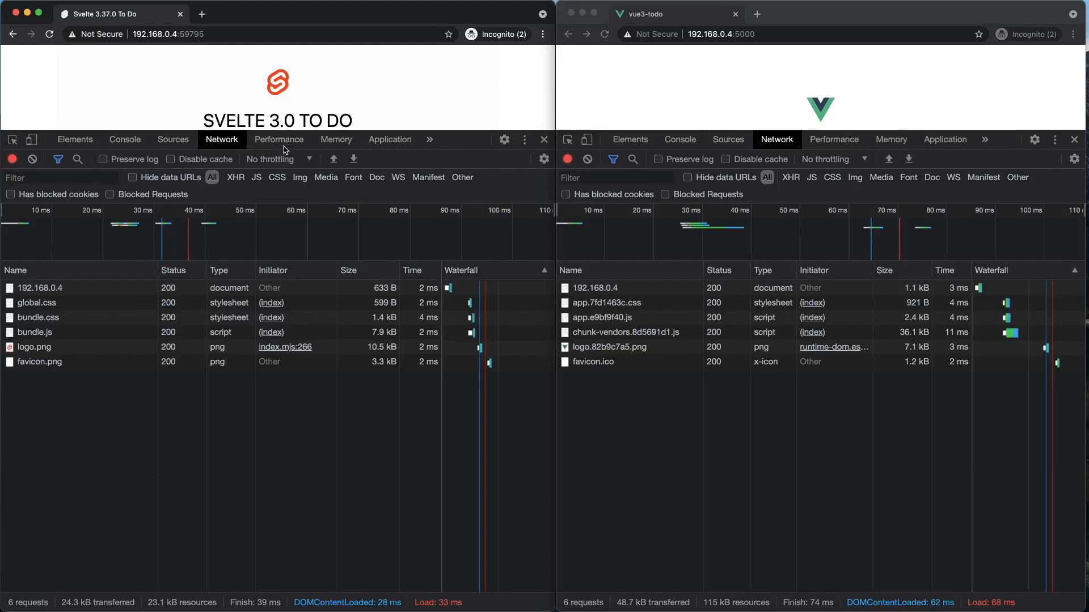
Generate a desktop Lighthouse report for the Svelte app in its DevTools window.
{"action": "left_click", "coordinate": [388, 140]}
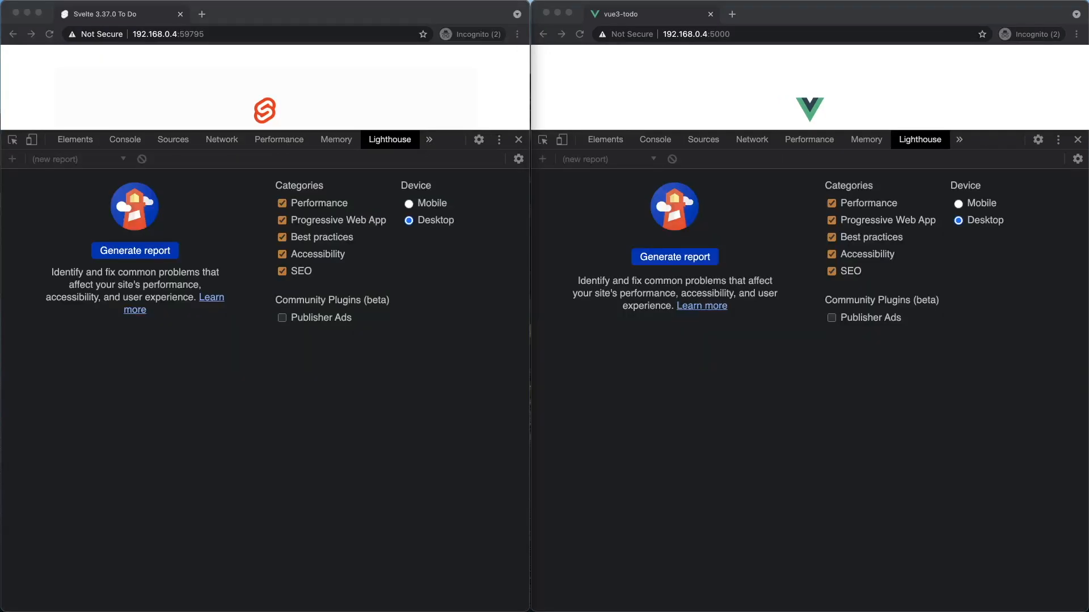
{"action": "mouse_move", "coordinate": [352, 454]}
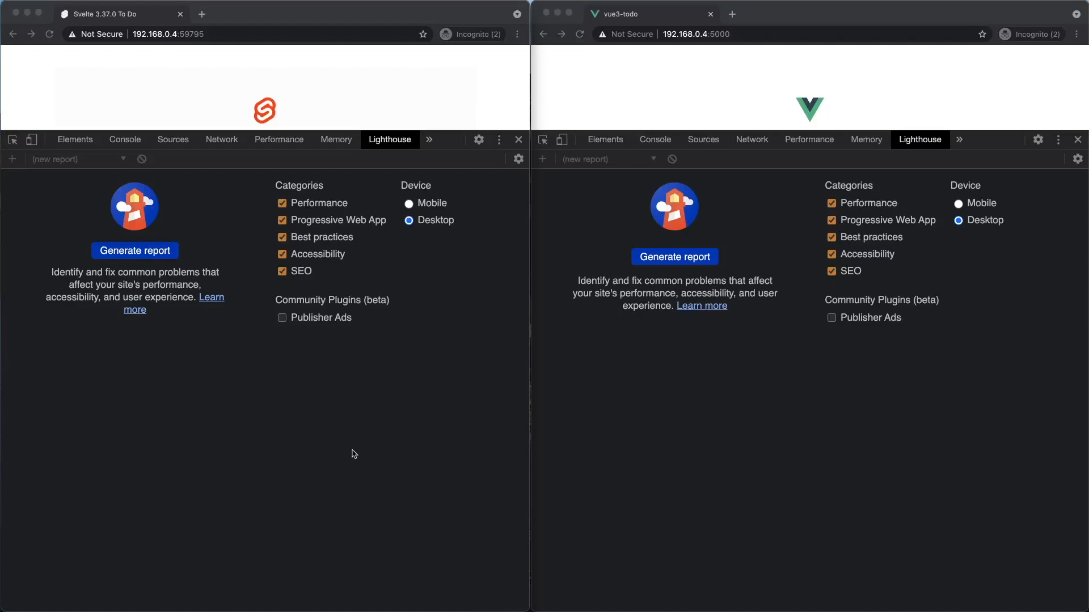
{"action": "mouse_move", "coordinate": [347, 178]}
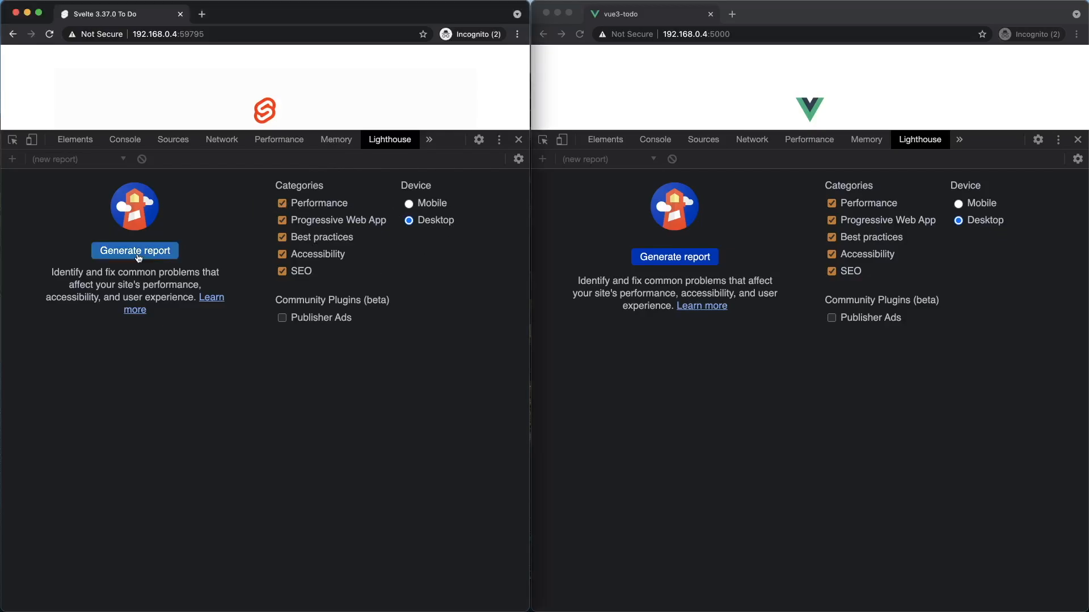
{"action": "left_click", "coordinate": [135, 250]}
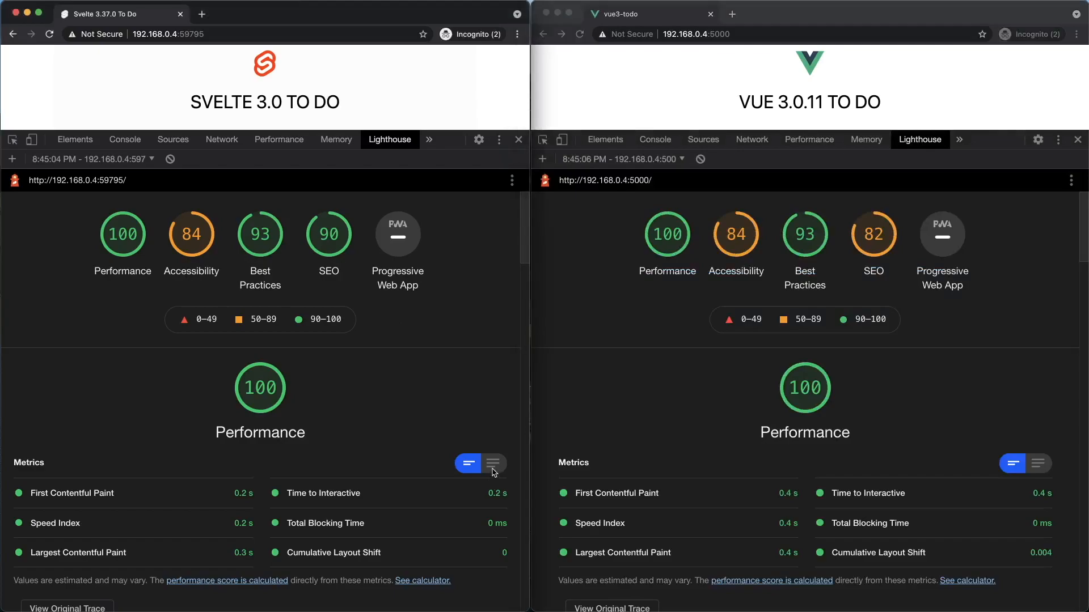
Expand the Svelte report's Metrics descriptions and scroll through each metric's explanation.
{"action": "left_click", "coordinate": [493, 464]}
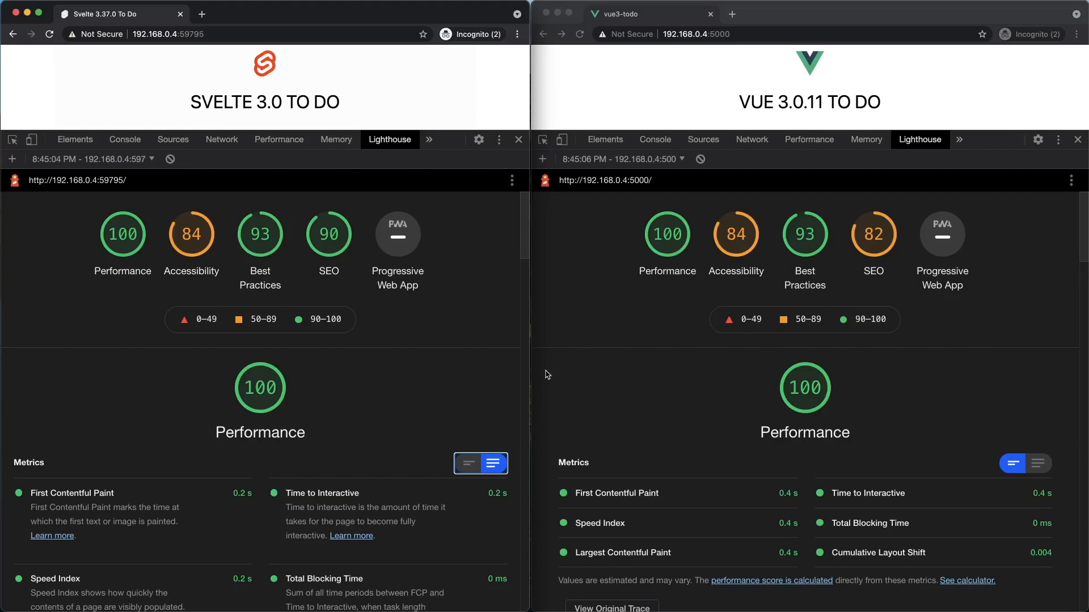
{"action": "scroll", "scroll_direction": "down", "scroll_amount": 3}
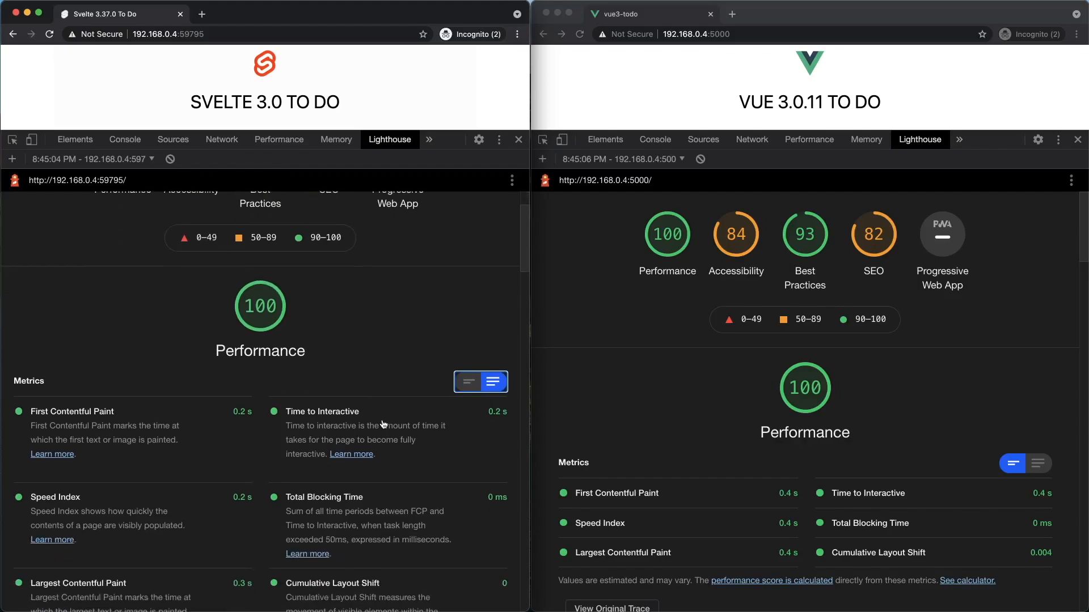
{"action": "mouse_move", "coordinate": [215, 442]}
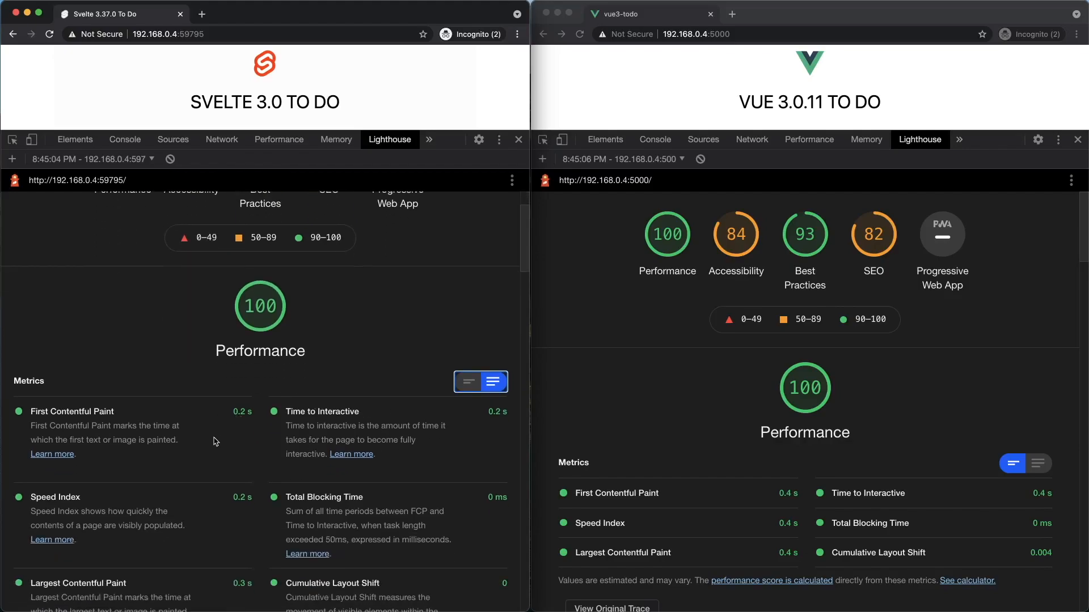
{"action": "scroll", "scroll_direction": "down", "scroll_amount": 3}
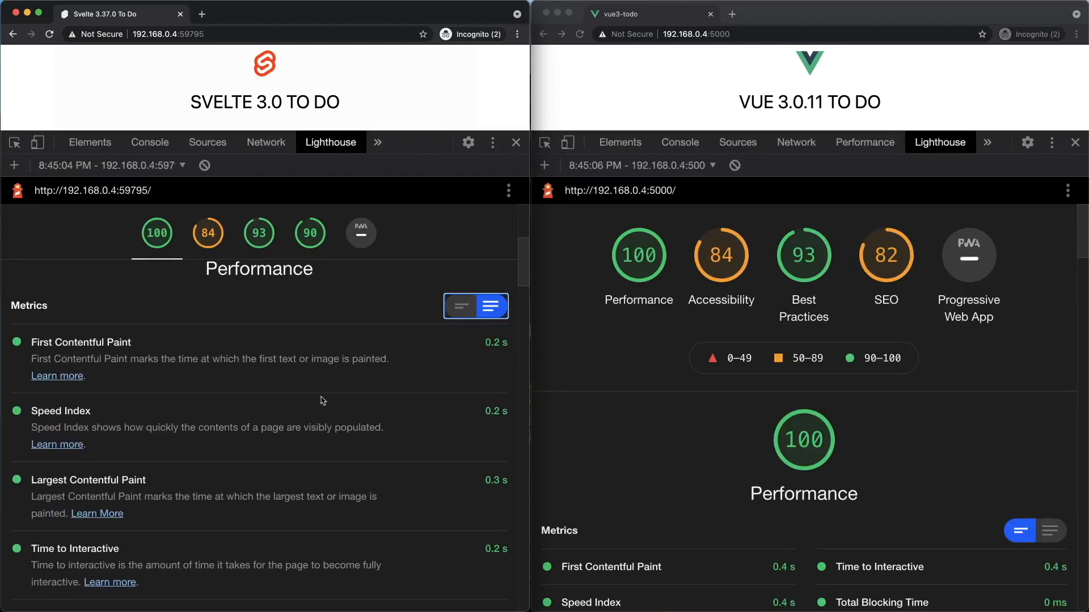
{"action": "scroll", "scroll_direction": "down", "scroll_amount": 3}
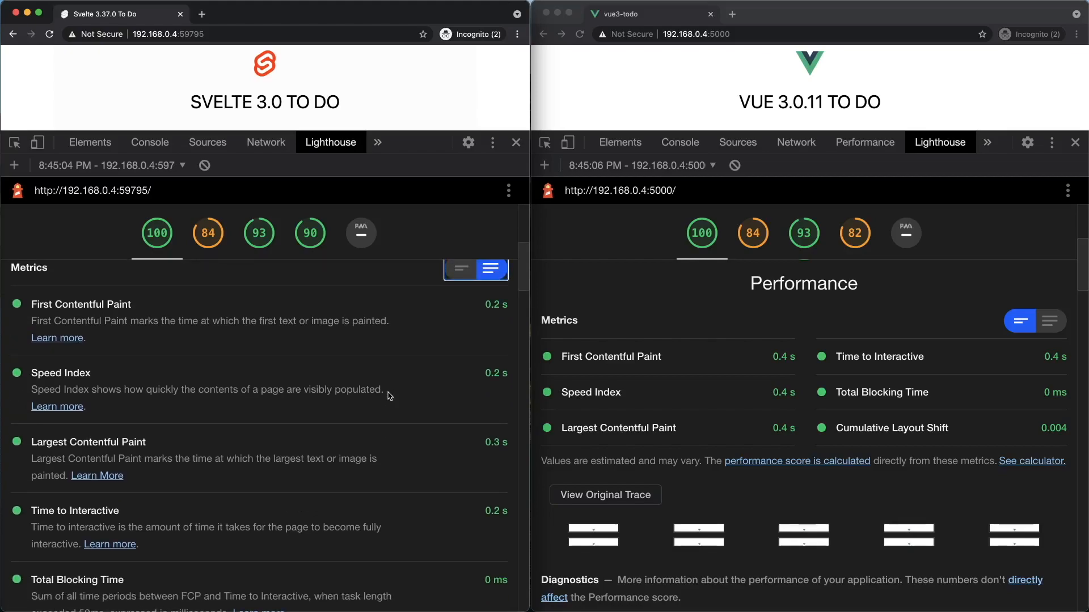
{"action": "mouse_move", "coordinate": [417, 177]}
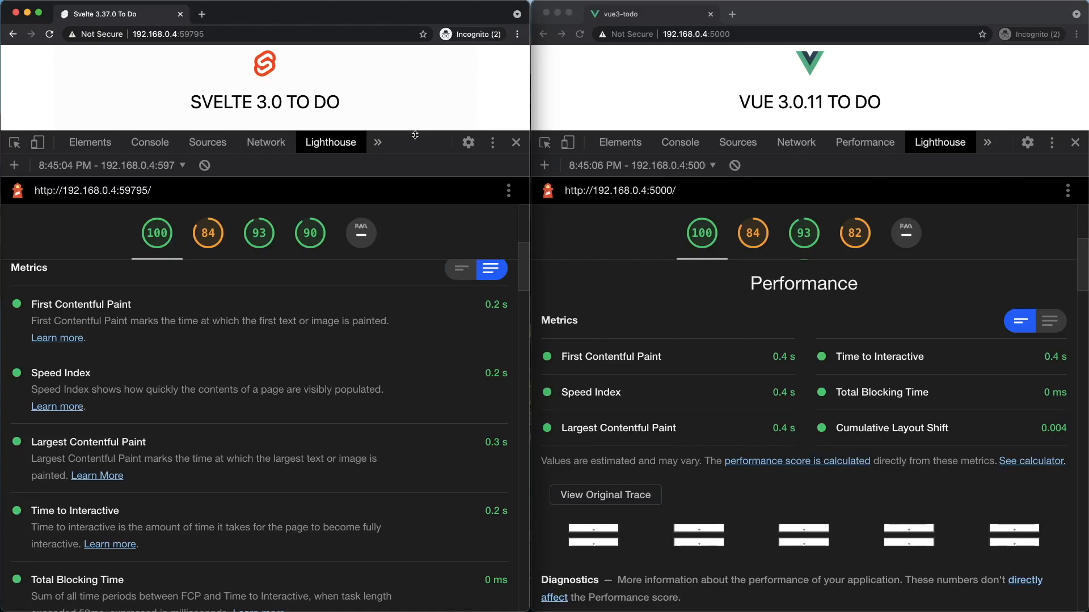
{"action": "mouse_move", "coordinate": [359, 340]}
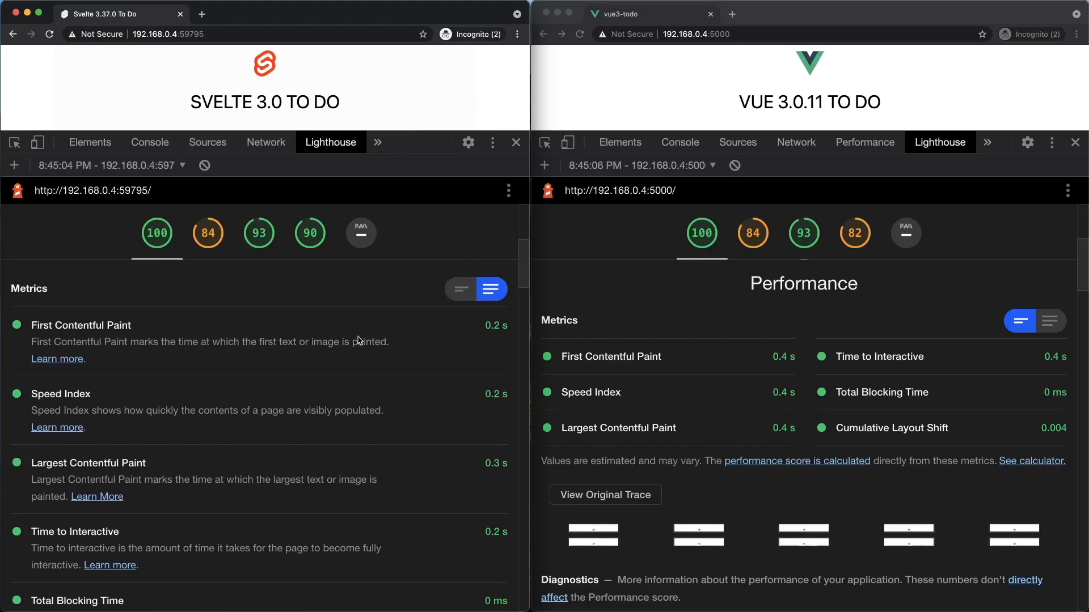
{"action": "scroll", "scroll_direction": "down", "scroll_amount": 3}
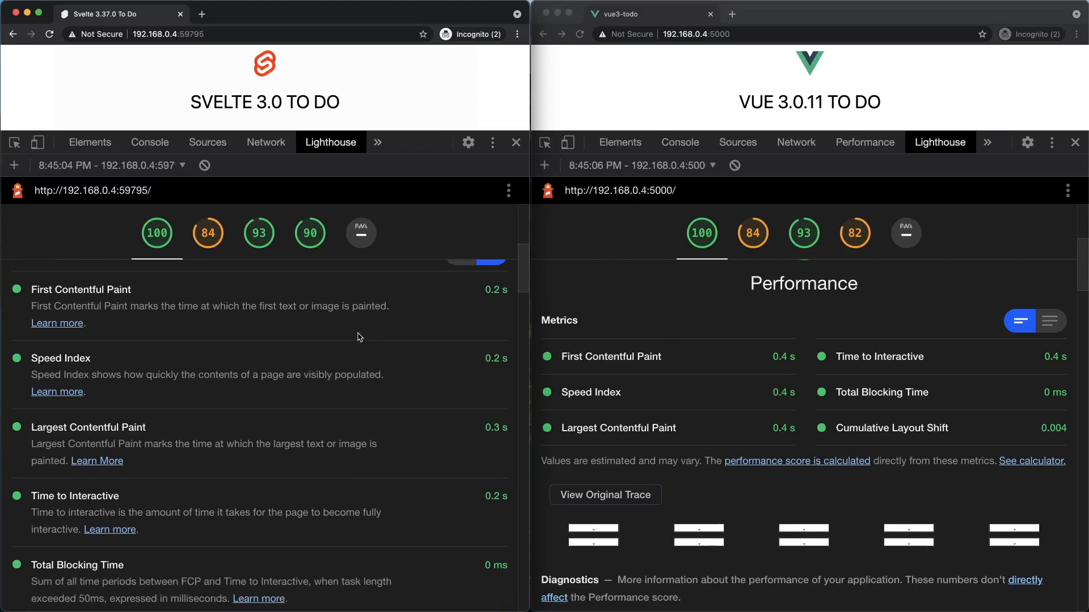
{"action": "scroll", "scroll_direction": "down", "scroll_amount": 3}
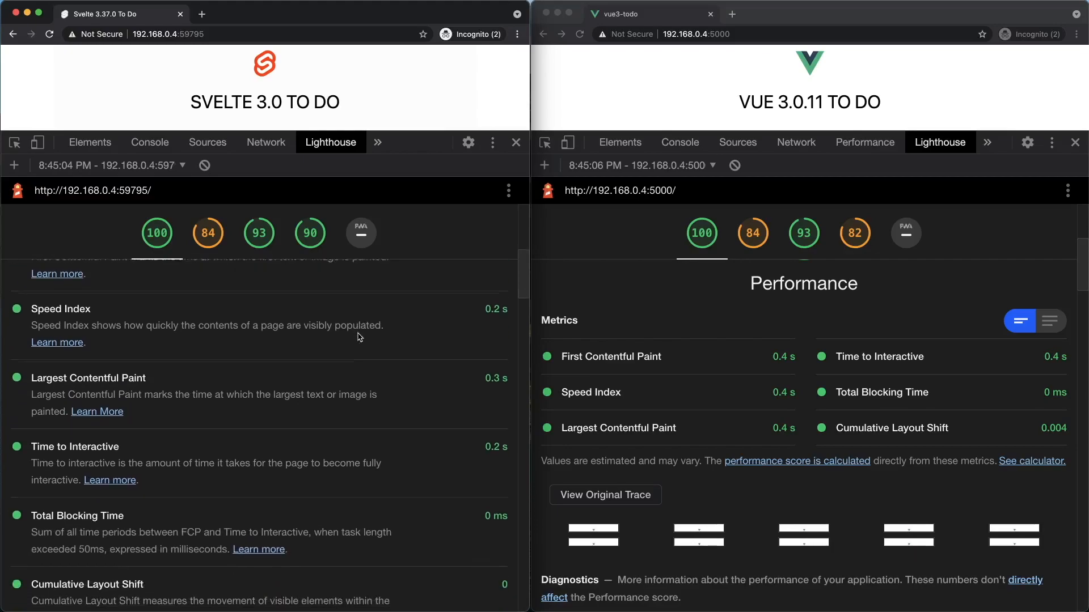
{"action": "scroll", "scroll_direction": "down", "scroll_amount": 3}
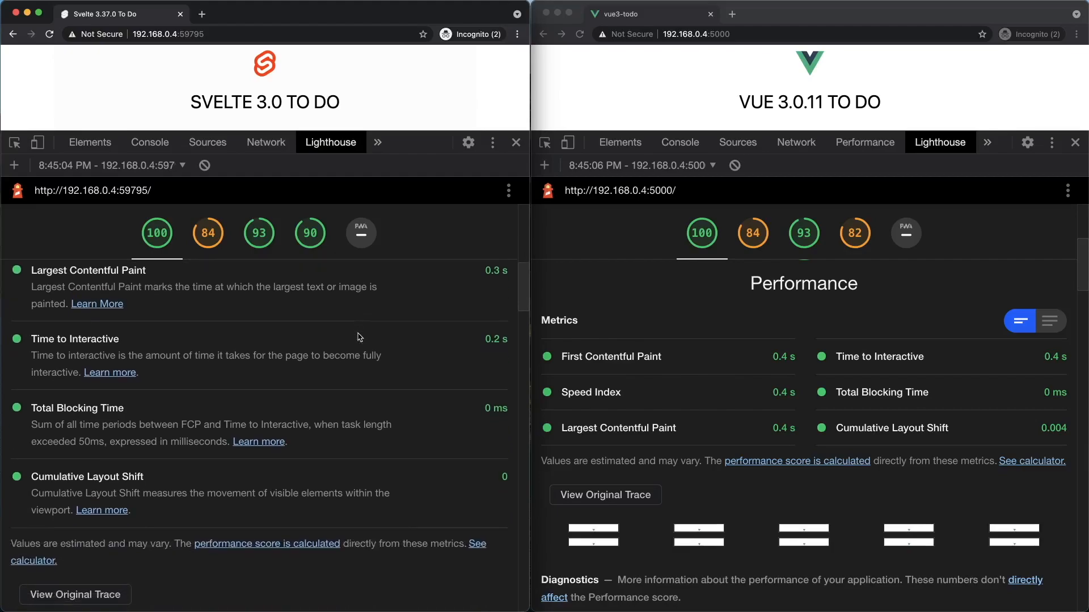
{"action": "scroll", "scroll_direction": "down", "scroll_amount": 3}
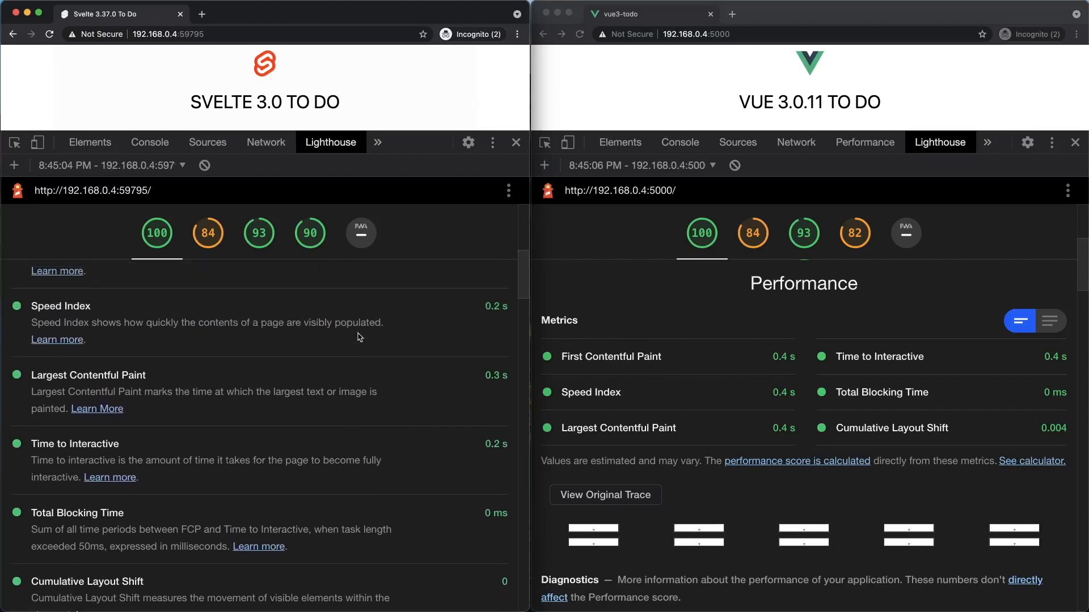
{"action": "left_click", "coordinate": [491, 304]}
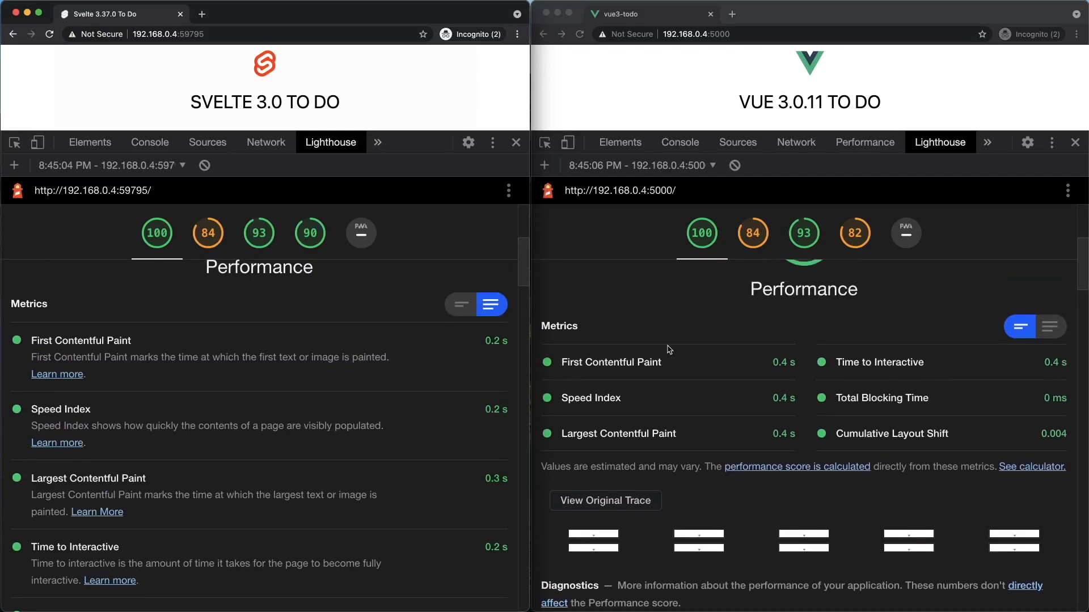
{"action": "mouse_move", "coordinate": [999, 298]}
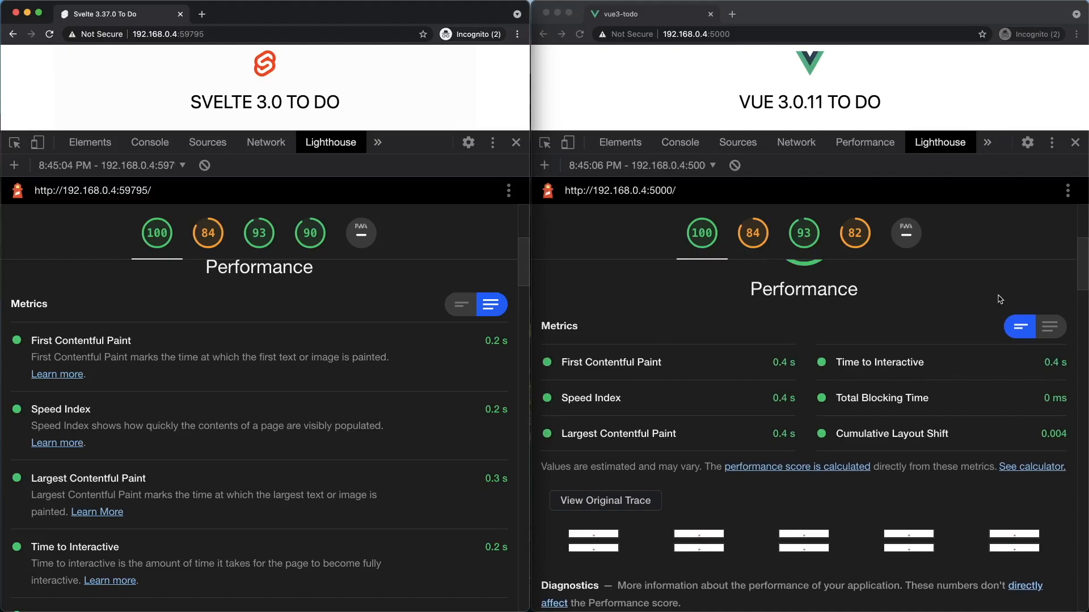
Expand the Vue report's Metrics descriptions and scroll down through them.
{"action": "left_click", "coordinate": [1049, 326]}
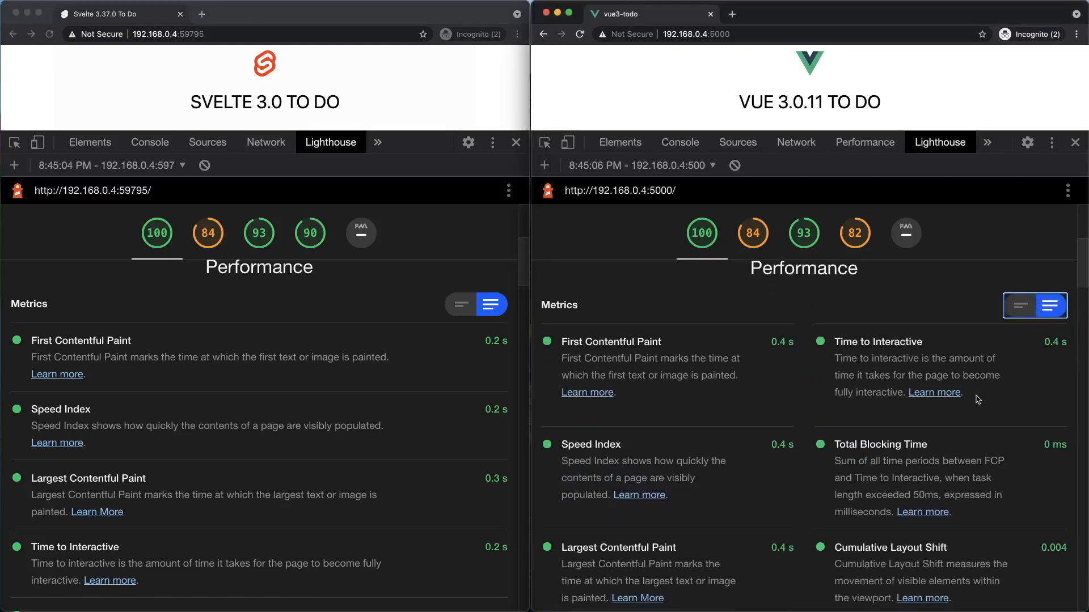
{"action": "mouse_move", "coordinate": [766, 487]}
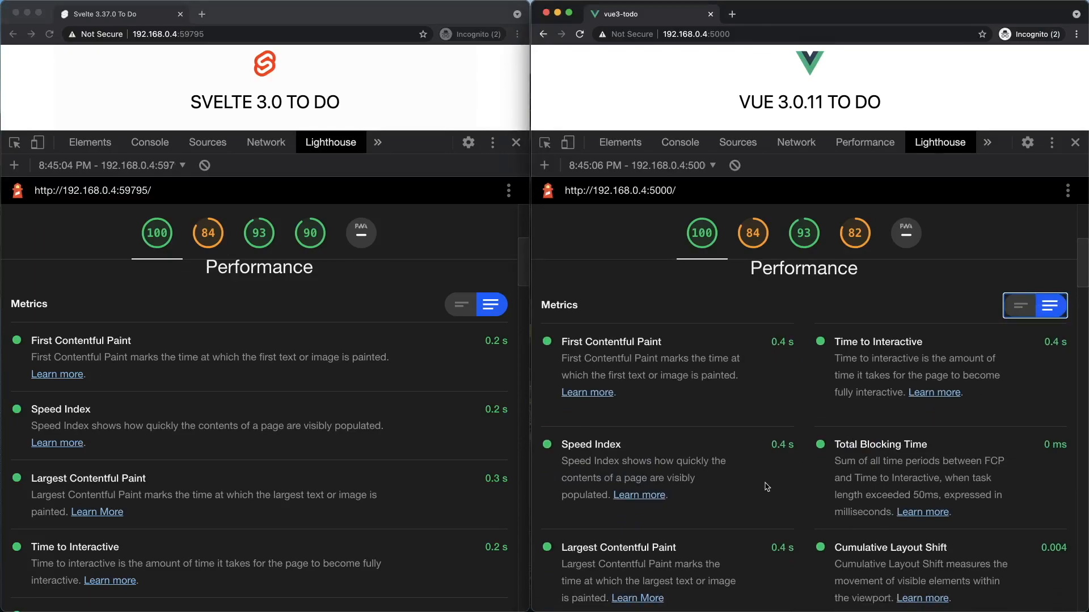
{"action": "scroll", "scroll_direction": "down", "scroll_amount": 3}
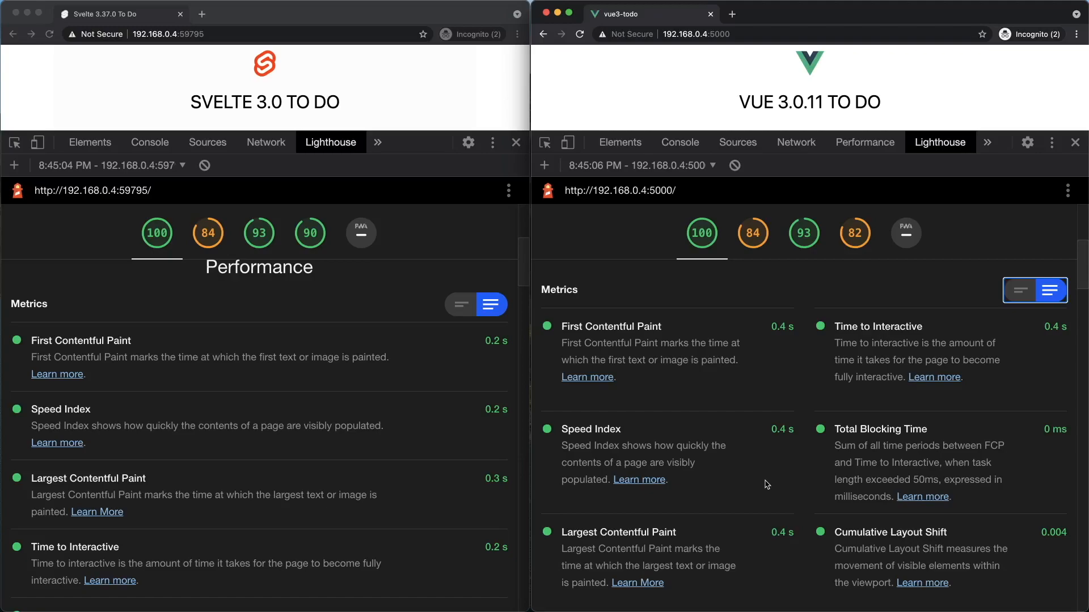
{"action": "mouse_move", "coordinate": [622, 508]}
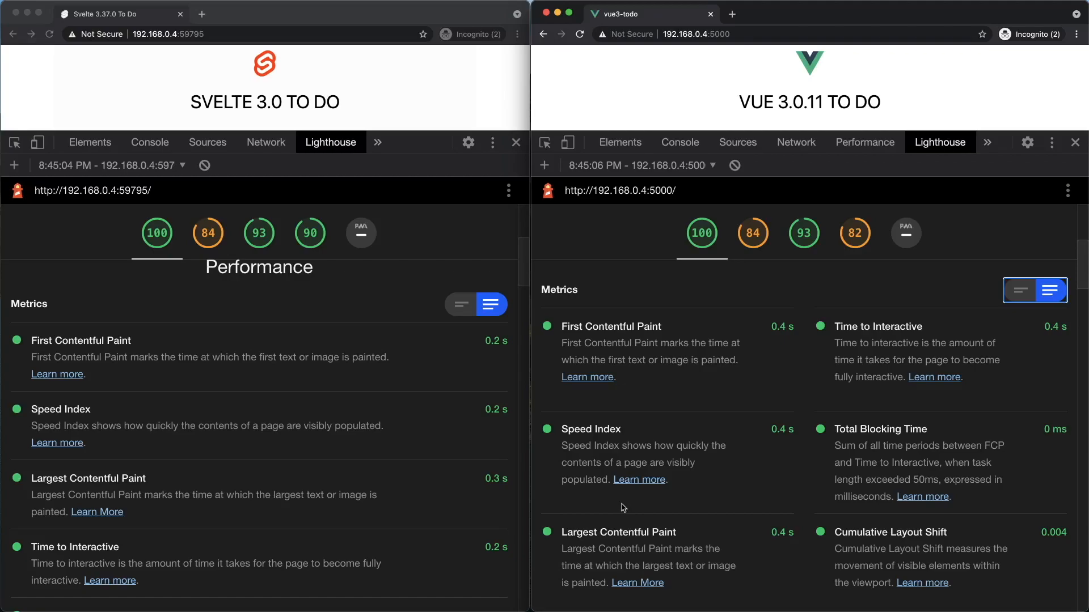
{"action": "mouse_move", "coordinate": [345, 401]}
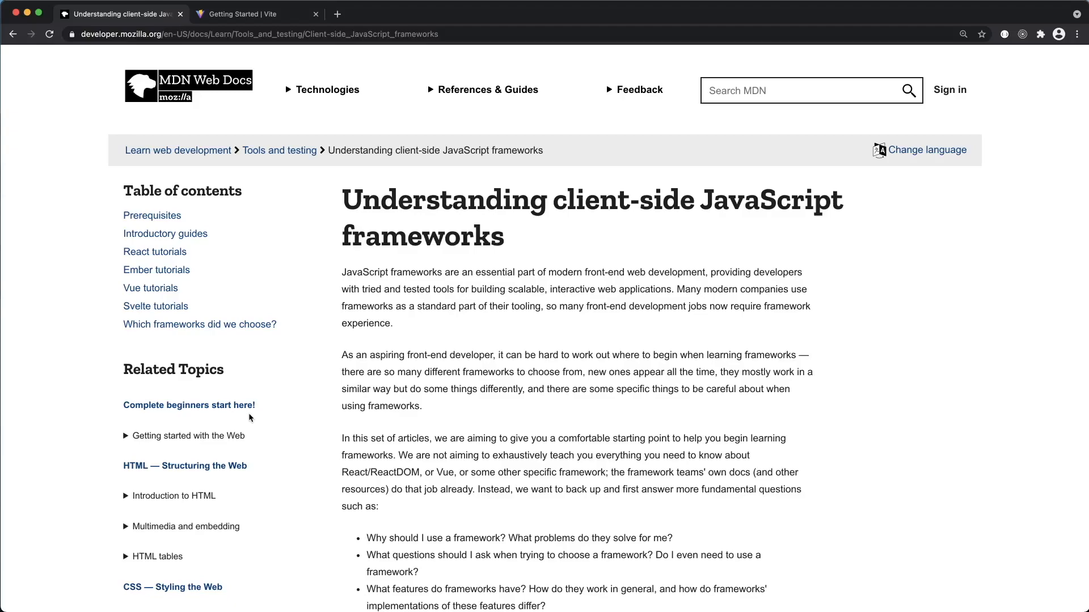
{"action": "mouse_move", "coordinate": [305, 322]}
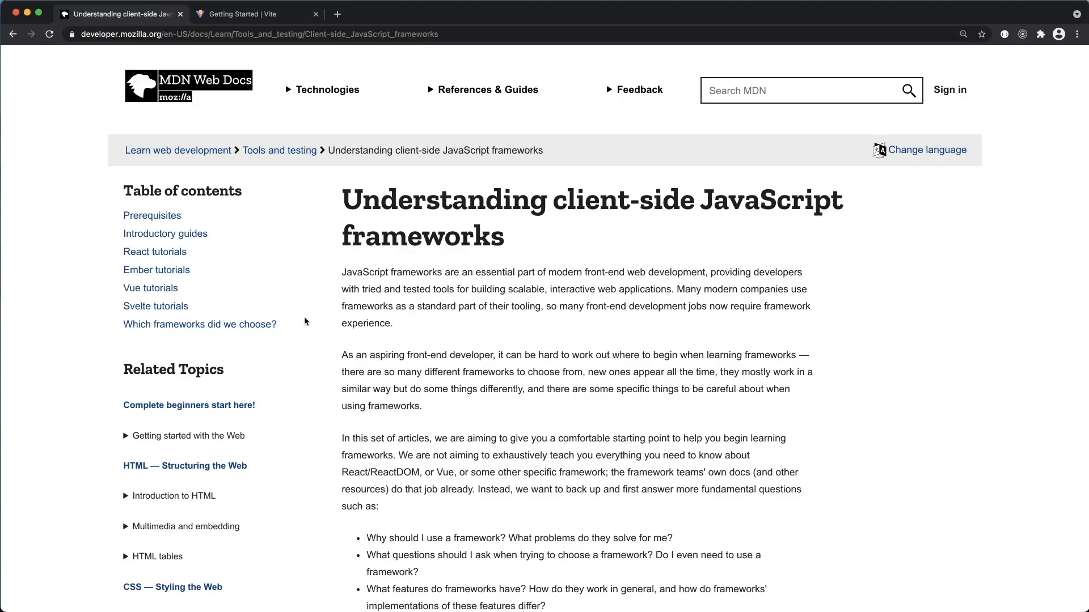
{"action": "mouse_move", "coordinate": [297, 233]}
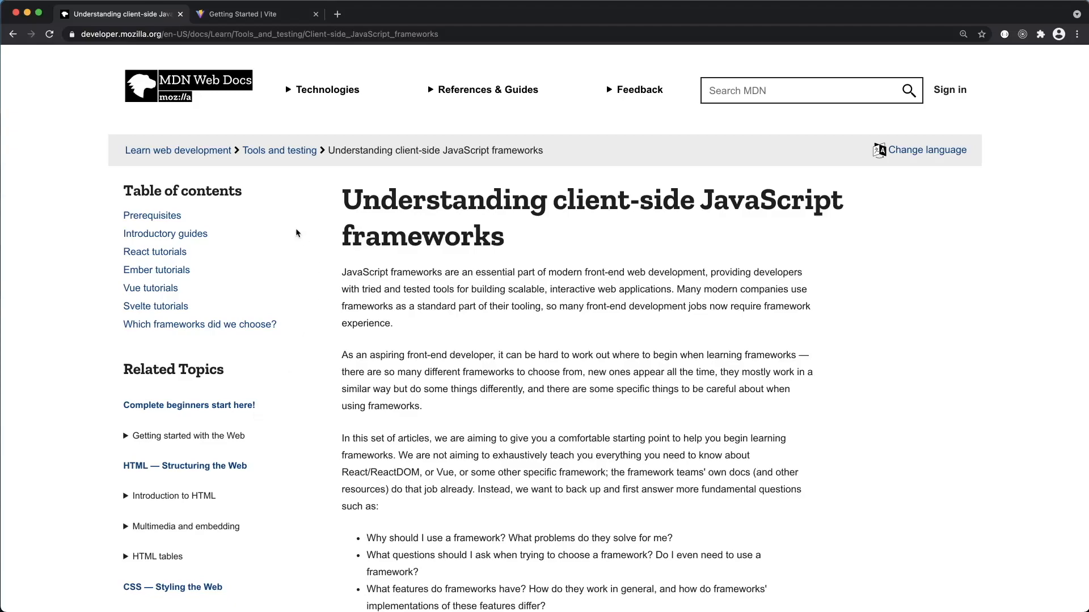
{"action": "mouse_move", "coordinate": [292, 265]}
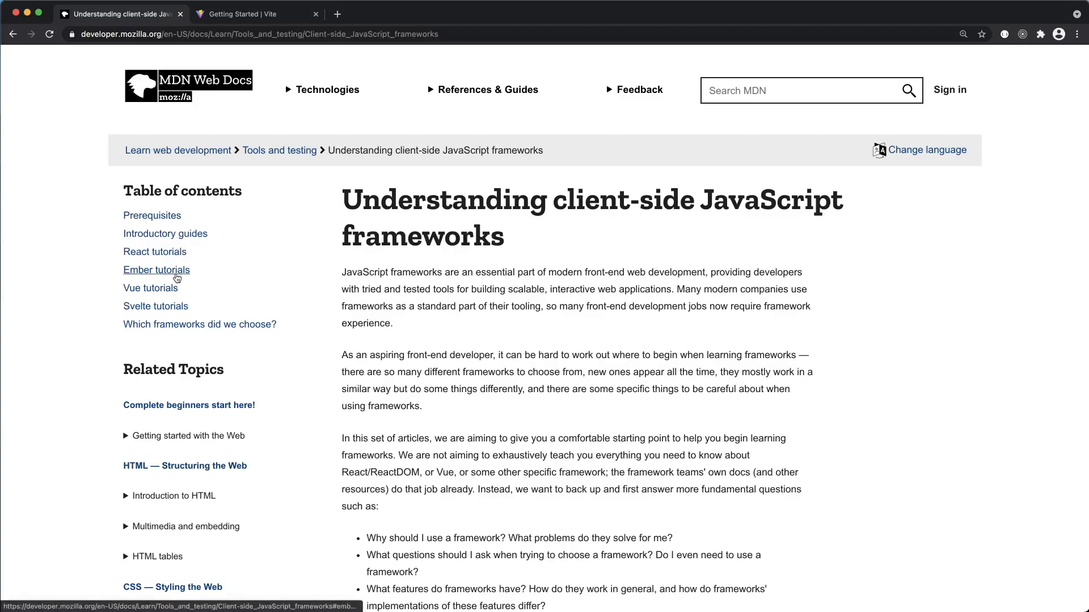
{"action": "mouse_move", "coordinate": [156, 306]}
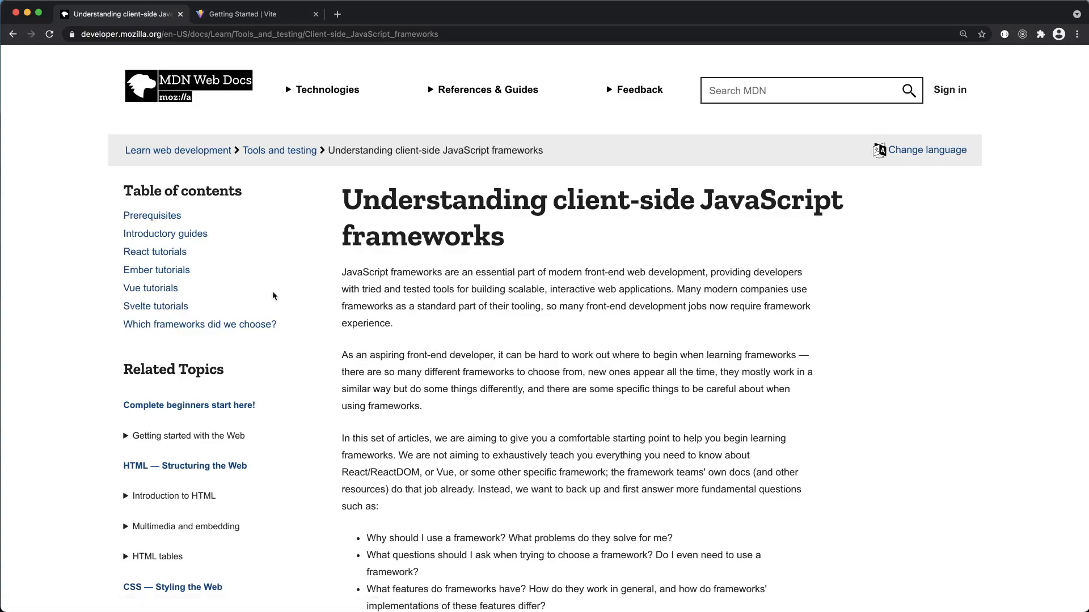
{"action": "mouse_move", "coordinate": [248, 269]}
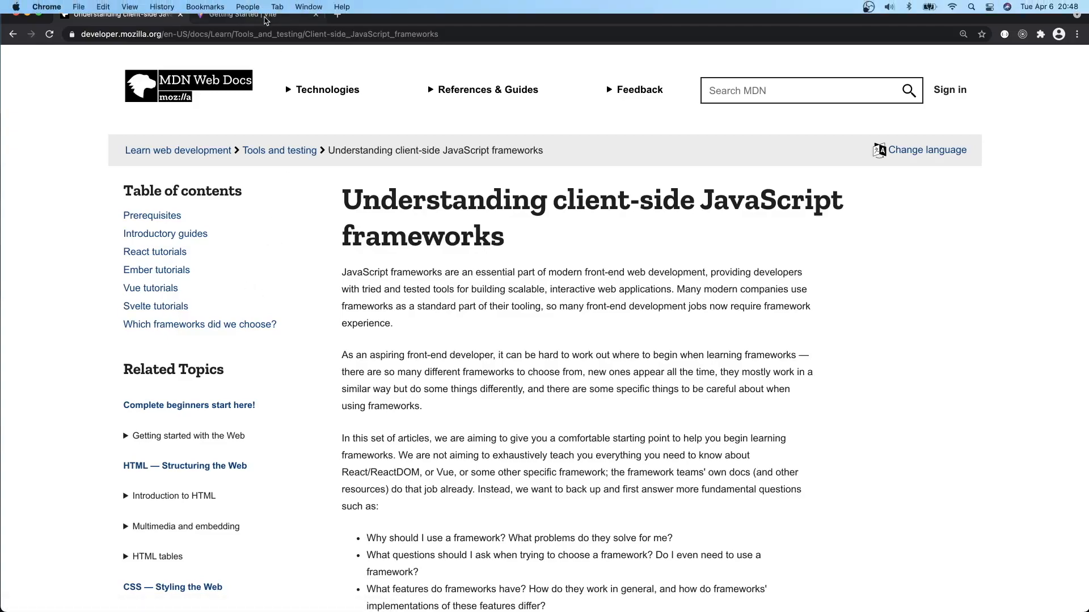
Jump to 'Scaffolding Your First Vite Project' in the Vite Getting Started tab.
{"action": "left_click", "coordinate": [243, 13]}
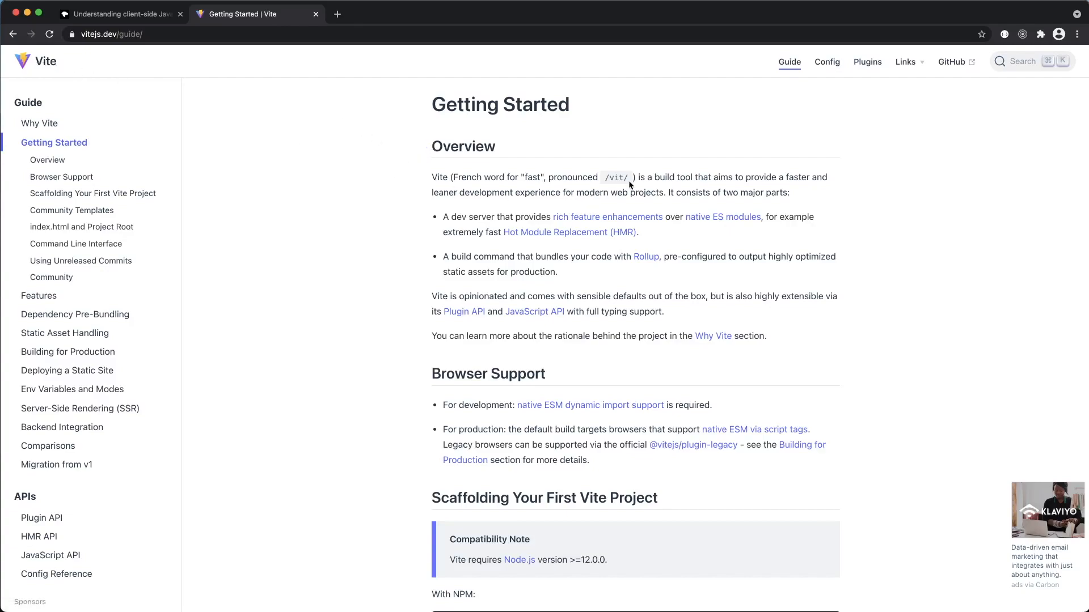
{"action": "left_click", "coordinate": [47, 160]}
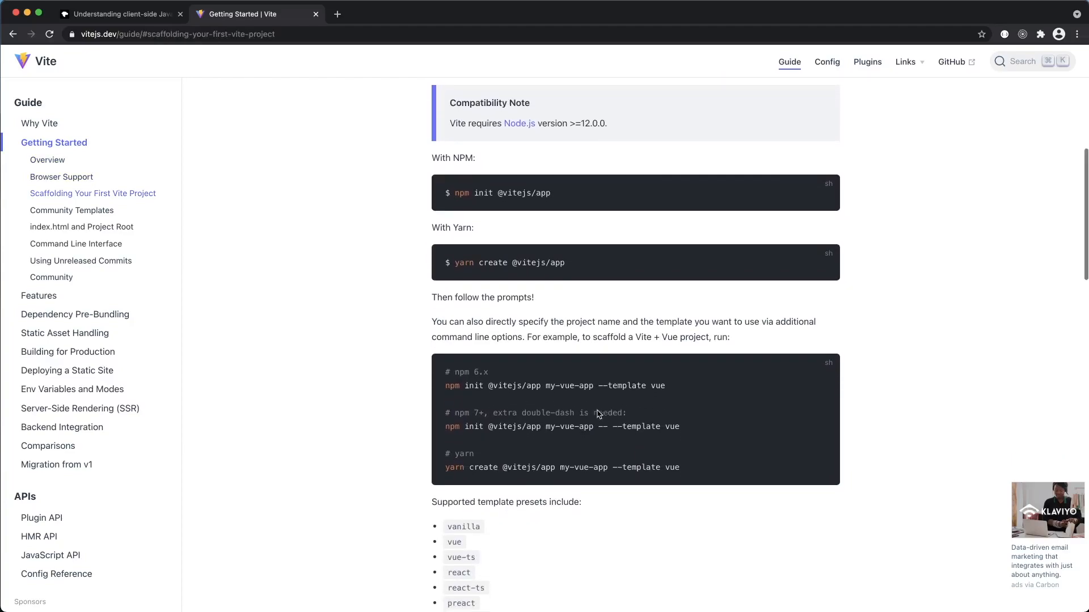
{"action": "scroll", "scroll_direction": "down", "scroll_amount": 3}
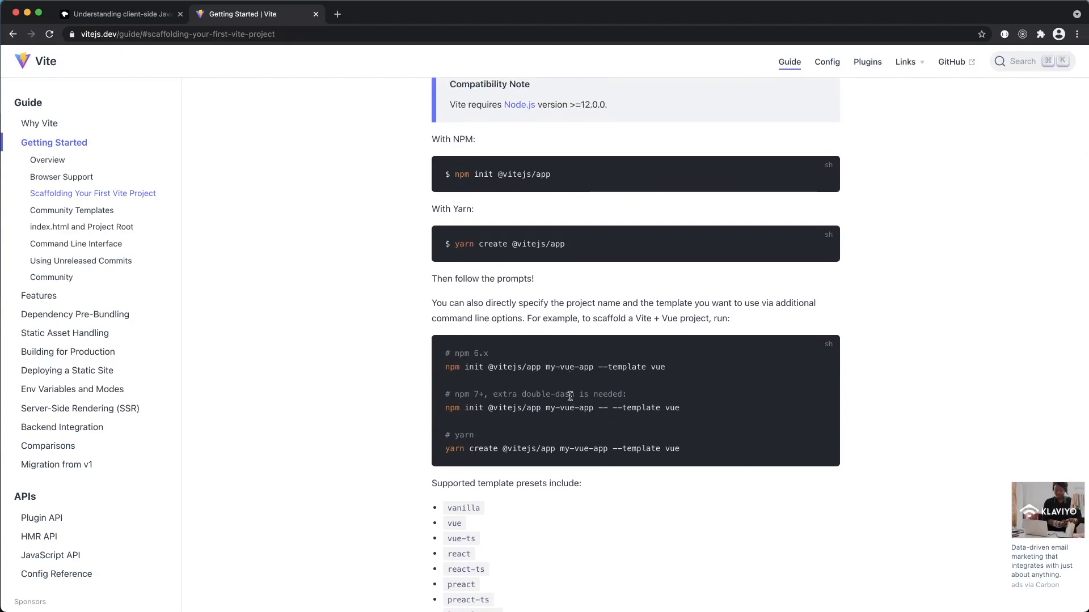
{"action": "mouse_move", "coordinate": [378, 370]}
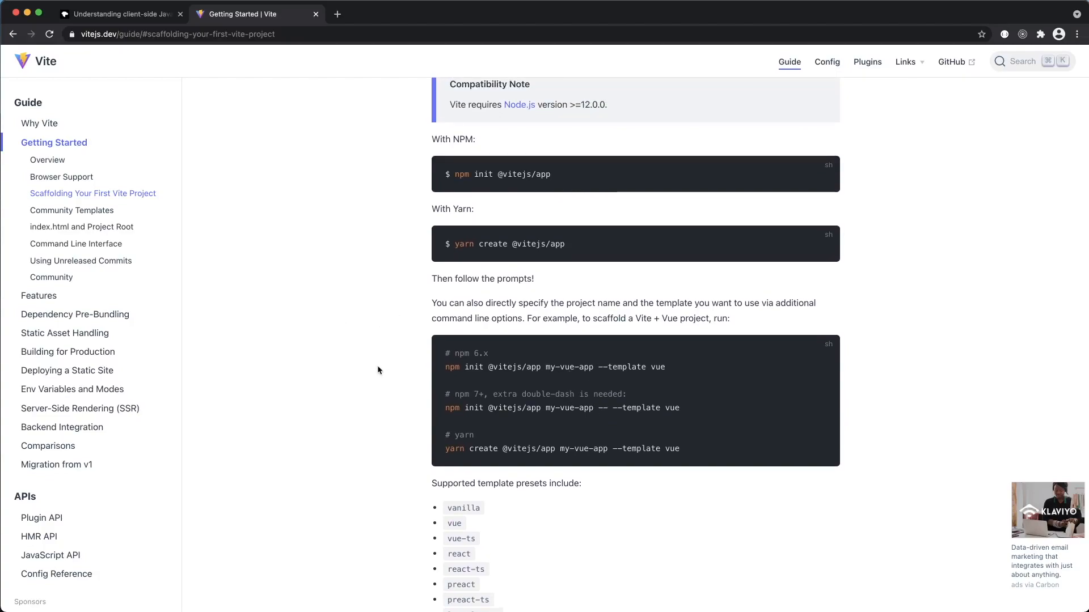